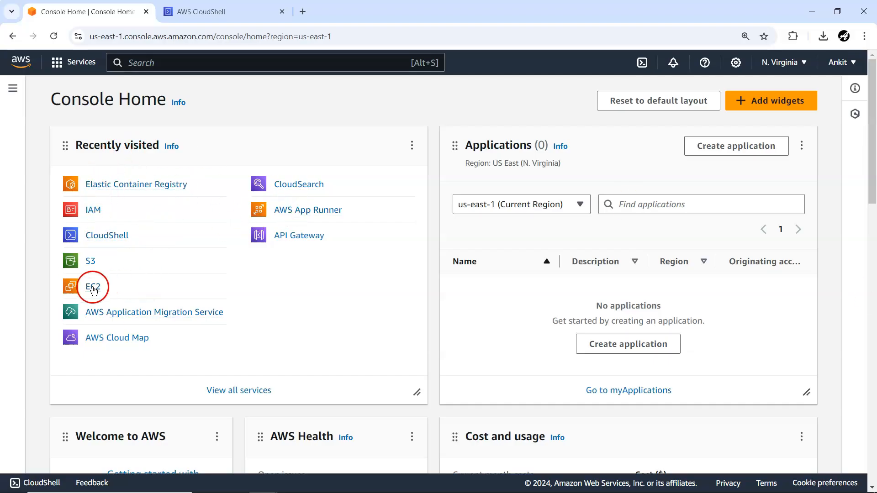
Go to EC2 Instances, clear the running-state filter to show all instances, and begin a new launch
left_click(91, 286)
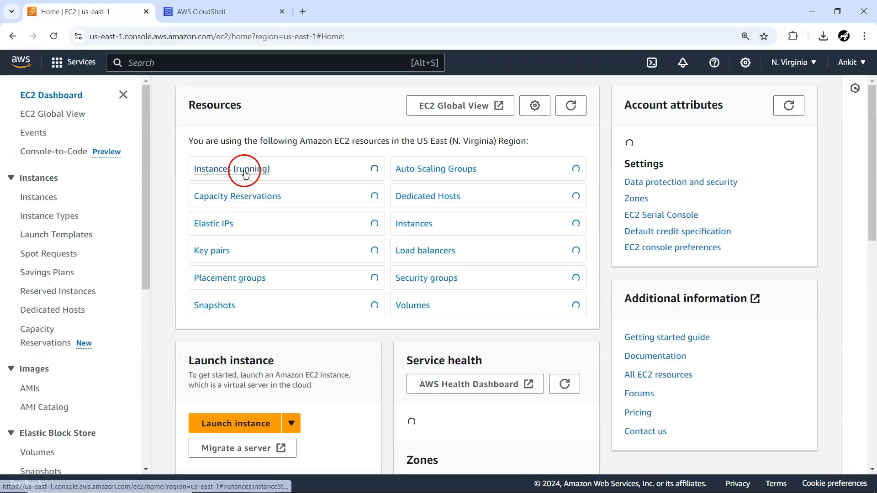
left_click(231, 169)
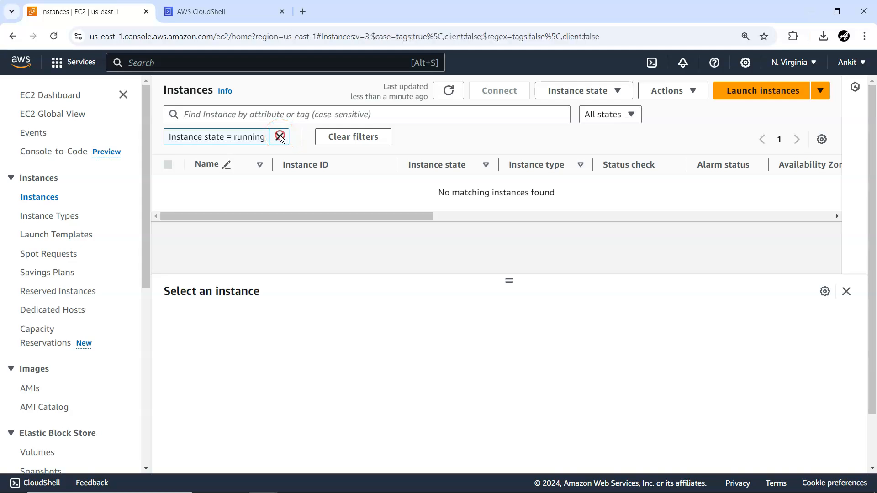
left_click(279, 137)
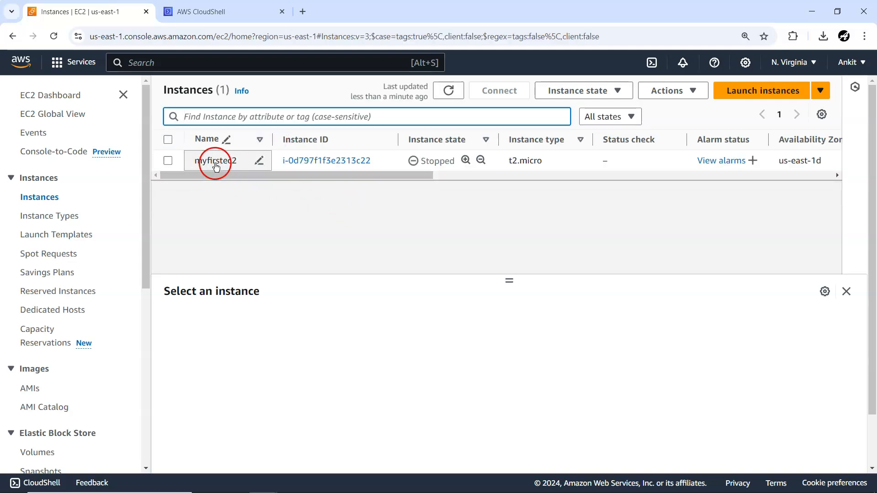
left_click(762, 91)
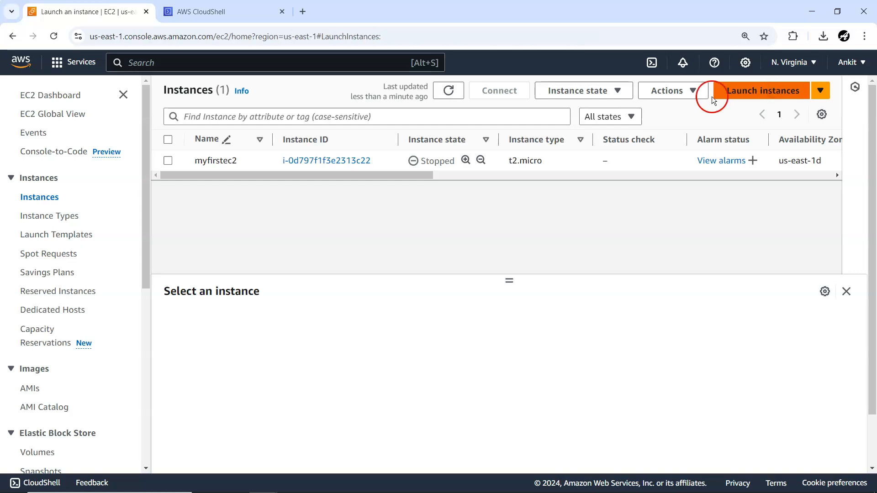
Name the instance mywin2 and choose the Windows Quick Start image (Windows Server 2022 Base)
left_click(764, 90)
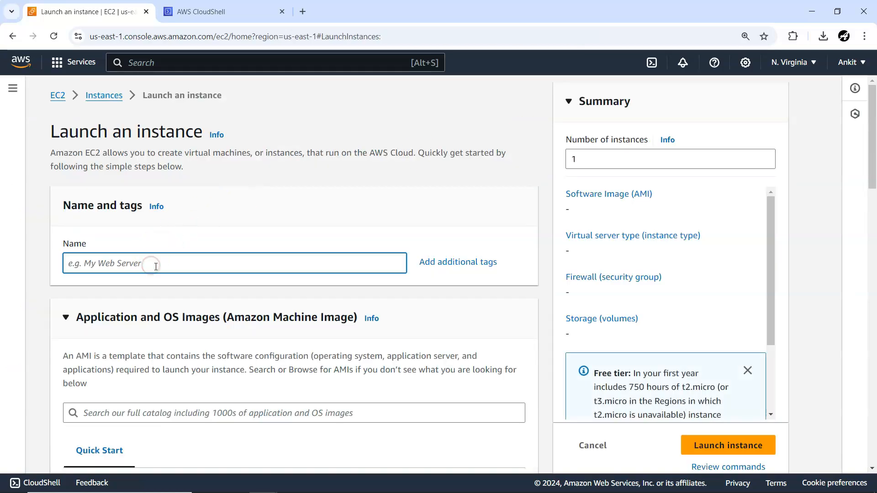
type("mywin2")
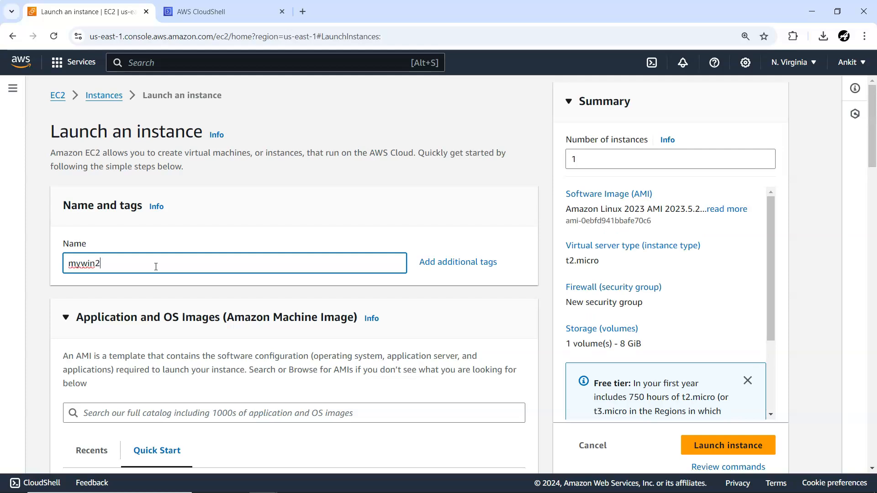
scroll("down", 3)
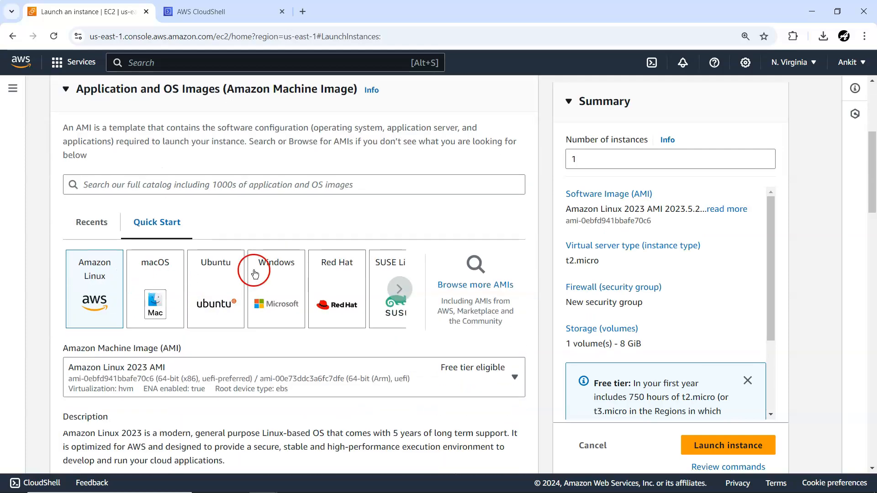
left_click(276, 269)
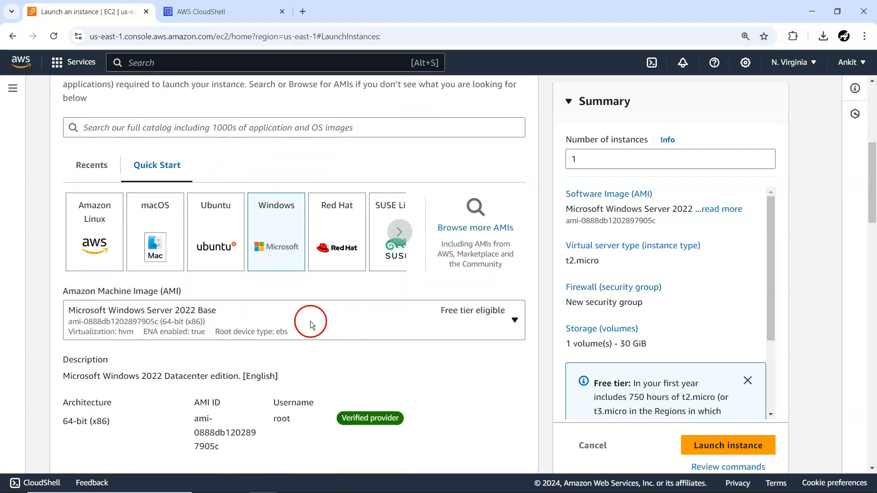
Move down the launch form past instance type to the key pair section
scroll("down", 3)
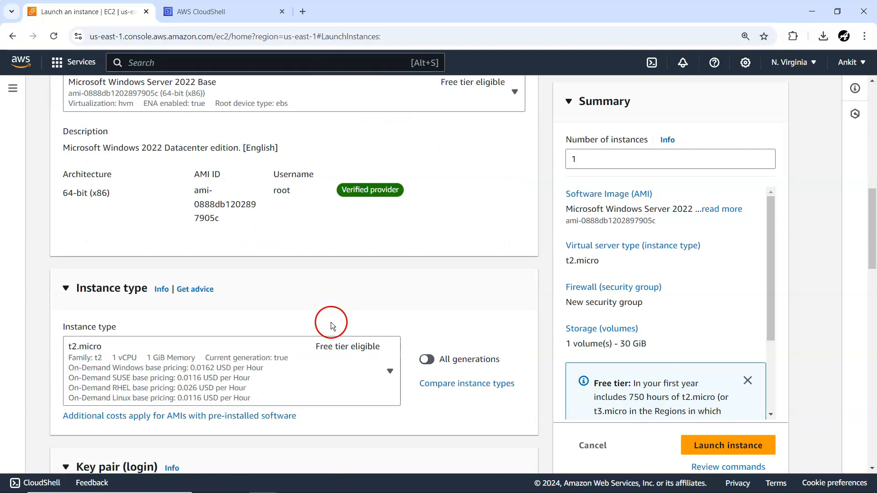
scroll("down", 3)
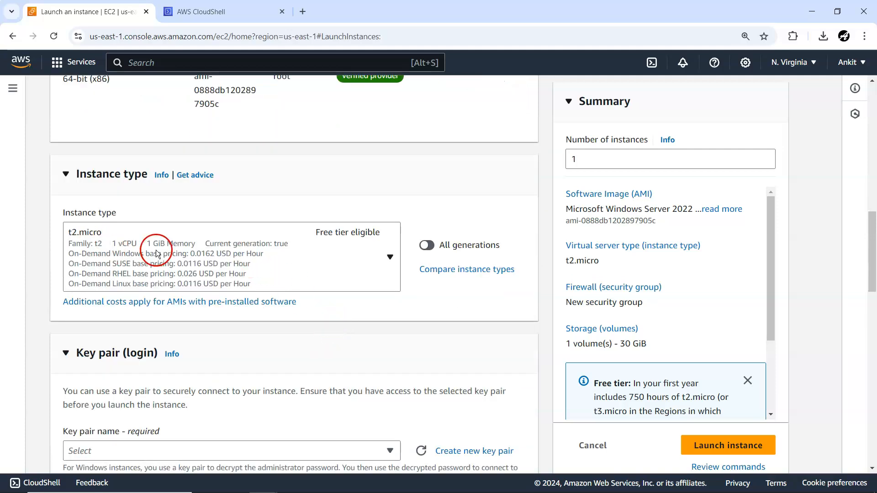
scroll("down", 3)
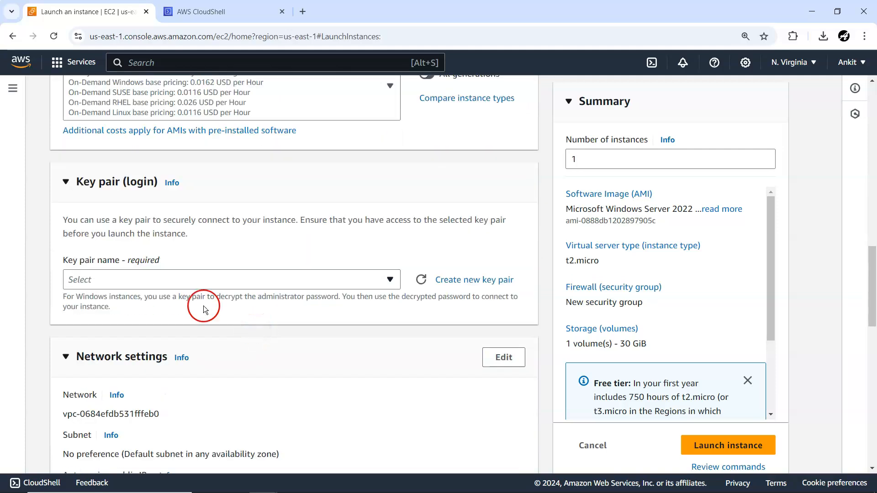
left_click(231, 279)
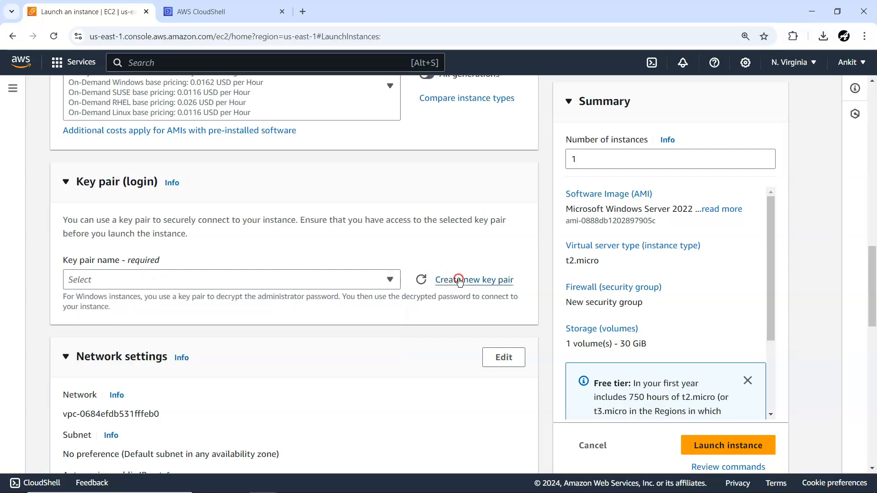
Create an RSA .pem key pair named mywinpair for the instance
left_click(474, 279)
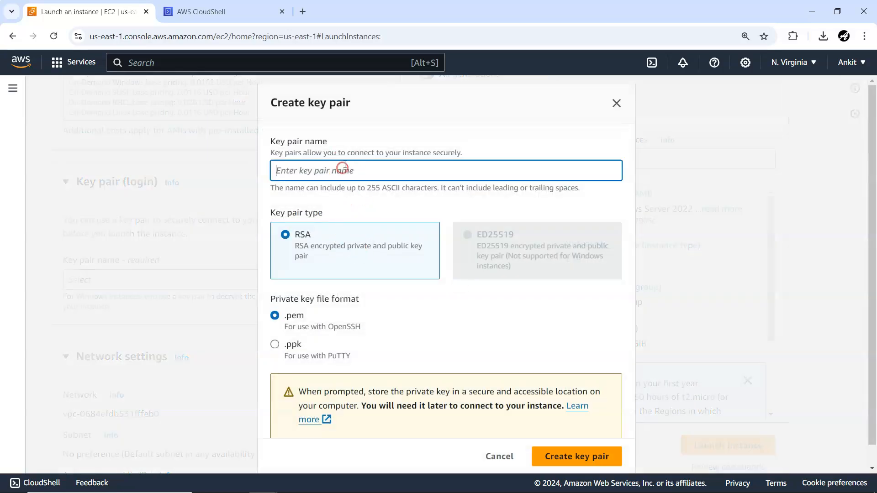
type("mywi")
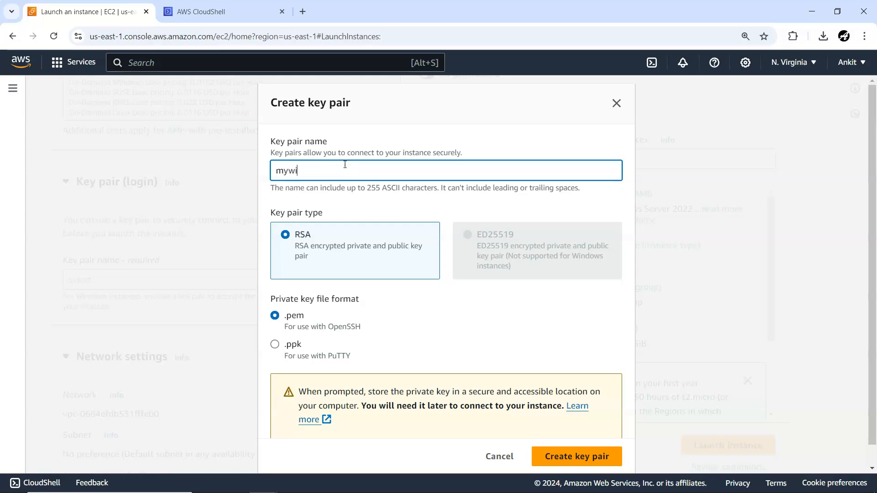
type("npair")
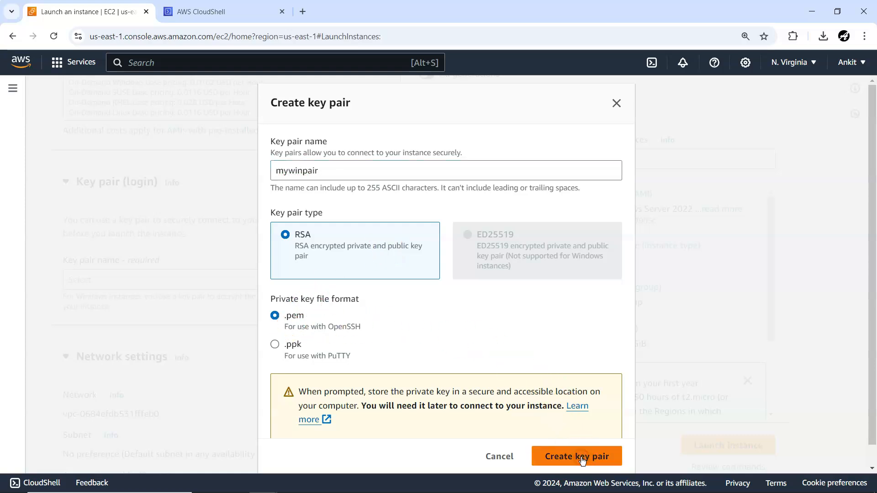
left_click(577, 456)
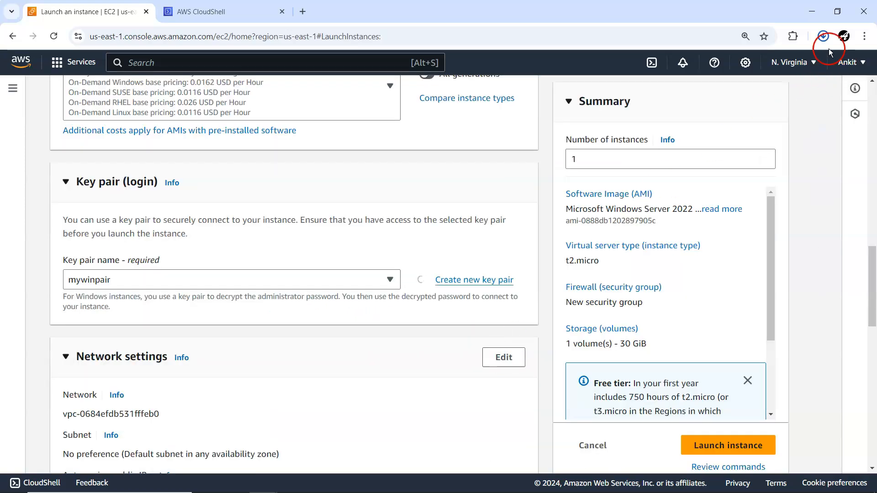
Review network settings with the new security group launch-wizard-3
left_click(824, 36)
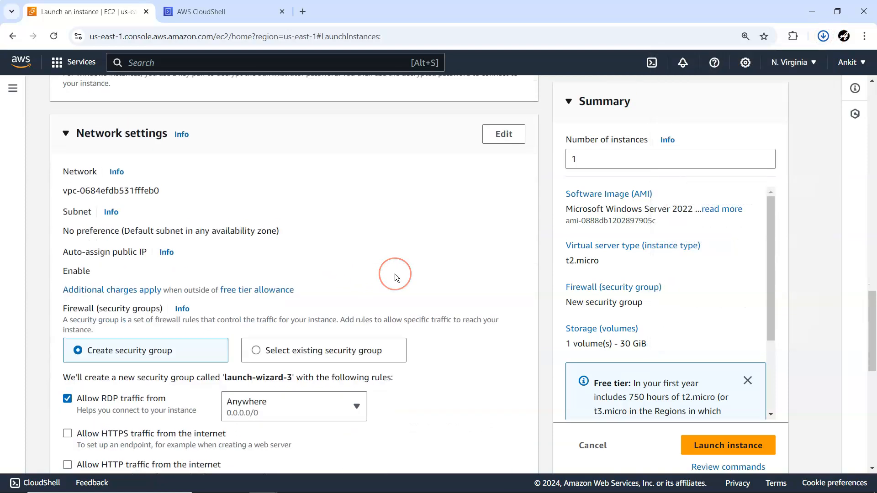
scroll("down", 3)
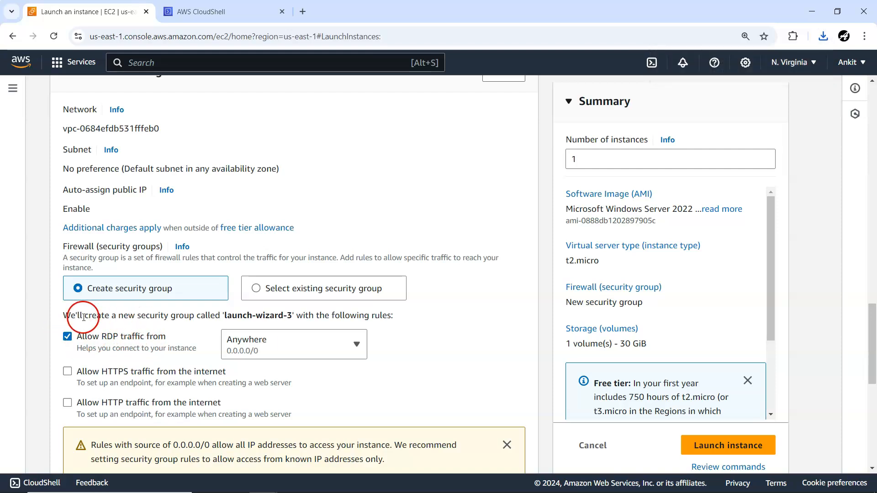
mouse_move(418, 339)
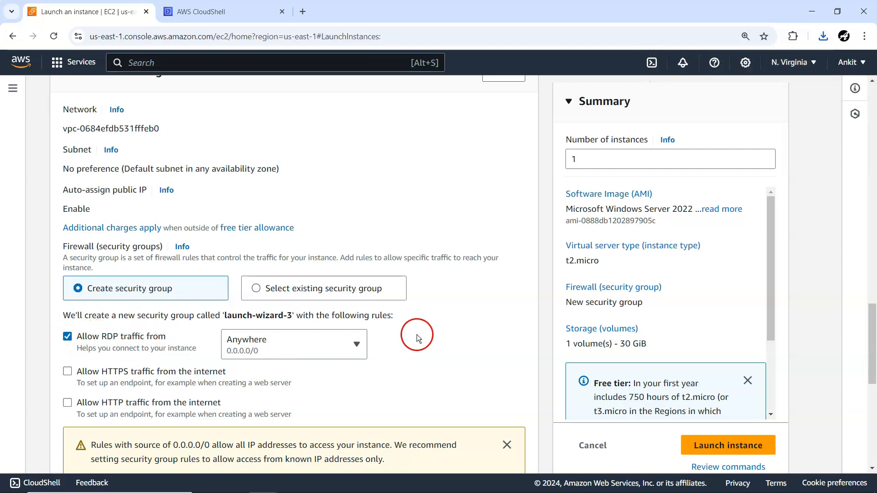
scroll("down", 3)
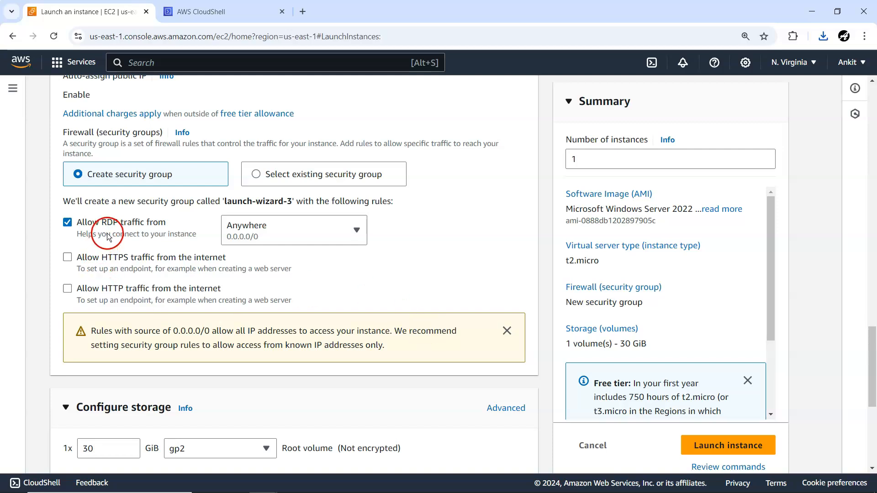
mouse_move(106, 237)
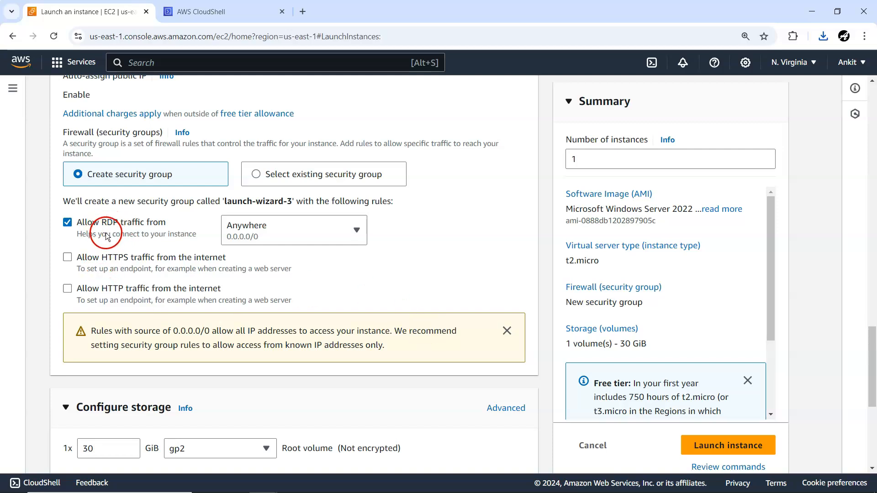
left_click(355, 231)
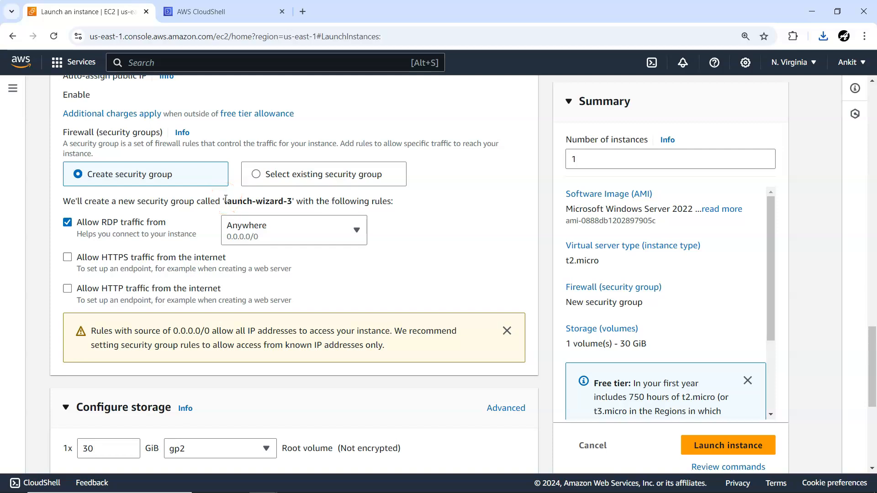
double_click(258, 201)
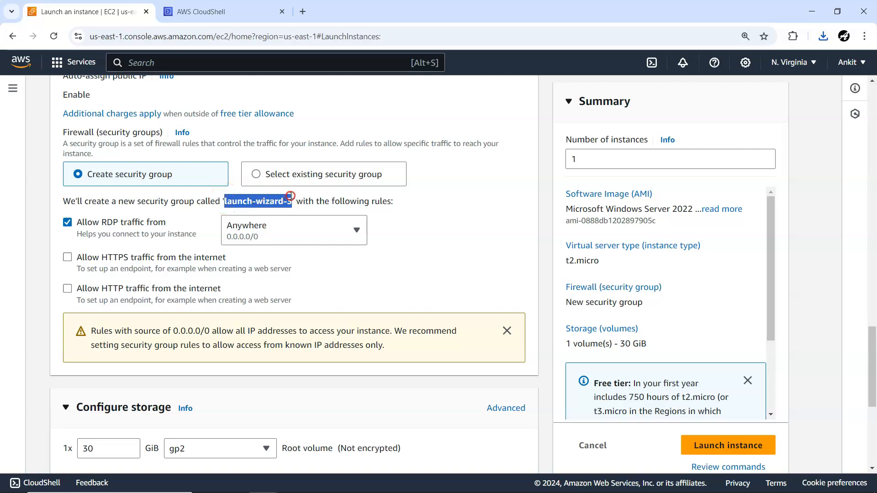
Review the 30 GiB gp2 root volume, advanced details and the Summary panel
scroll("down", 3)
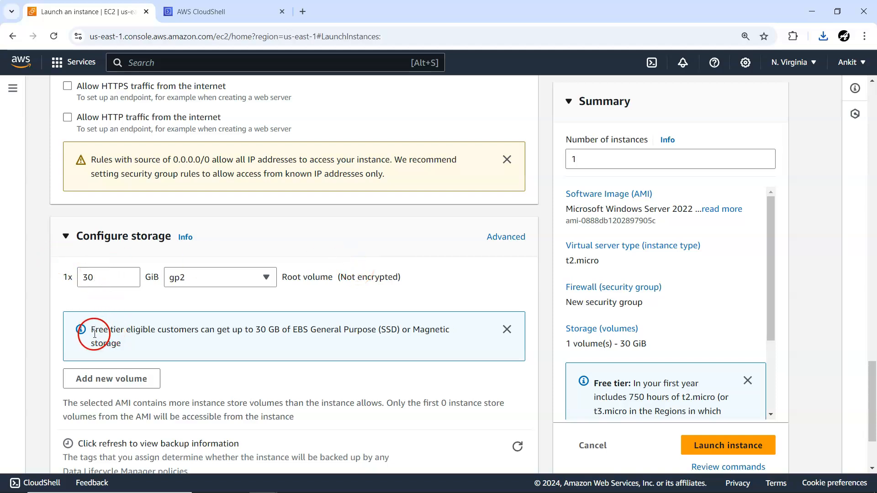
mouse_move(266, 278)
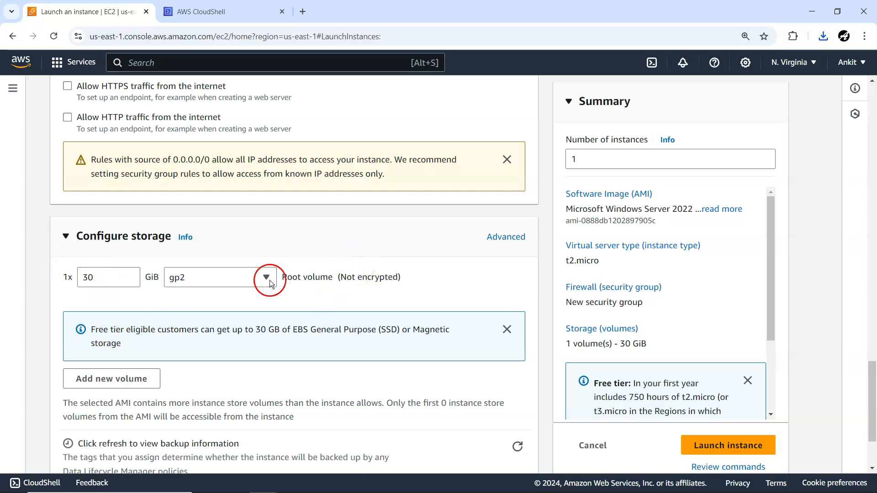
mouse_move(287, 337)
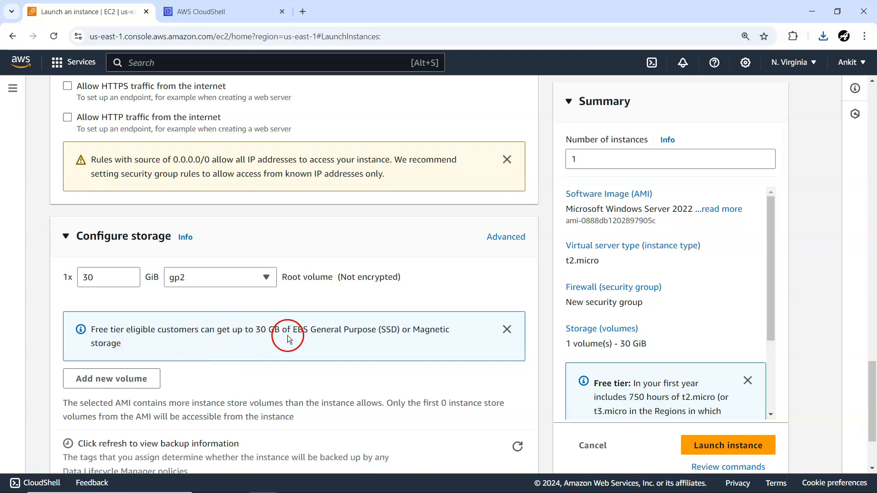
scroll("down", 3)
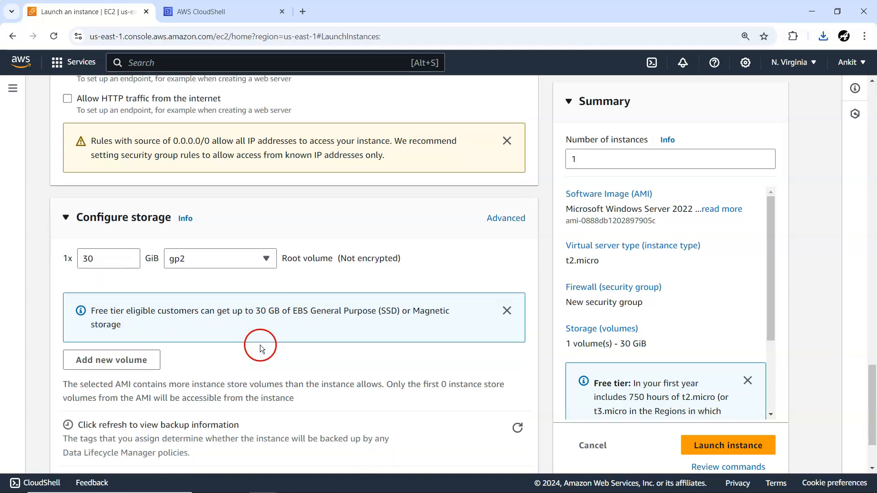
scroll("down", 3)
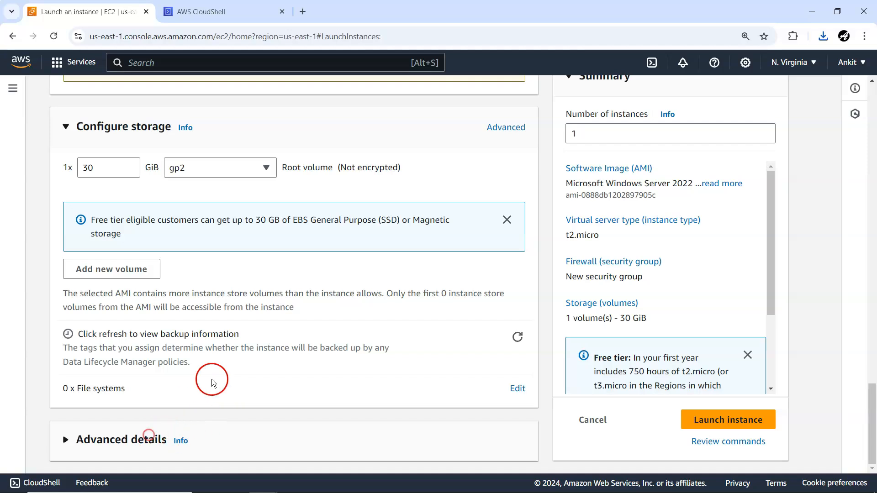
scroll("down", 3)
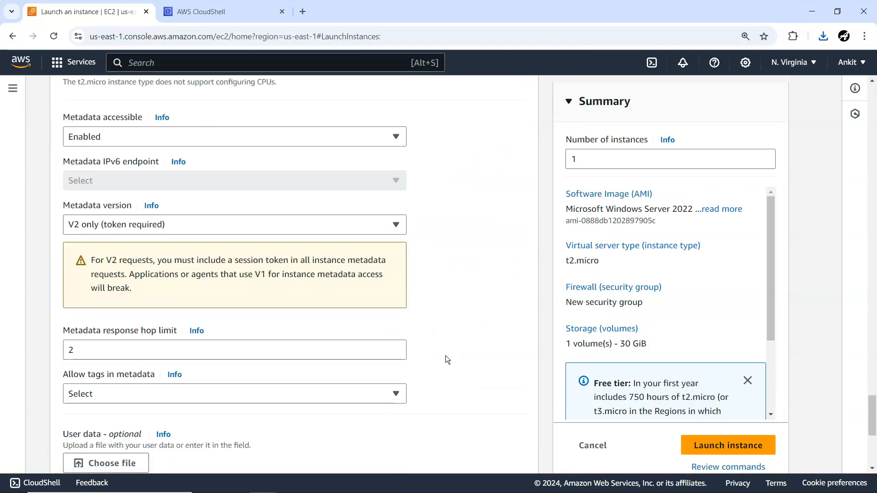
scroll("down", 3)
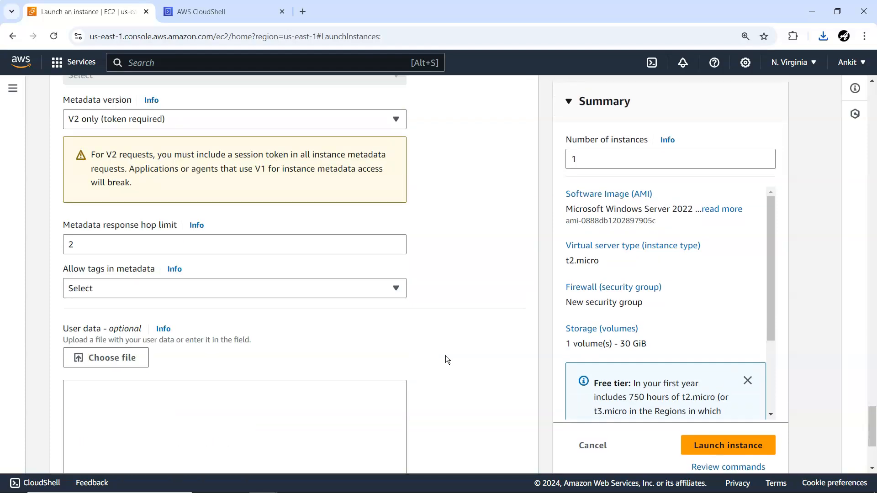
scroll("down", 3)
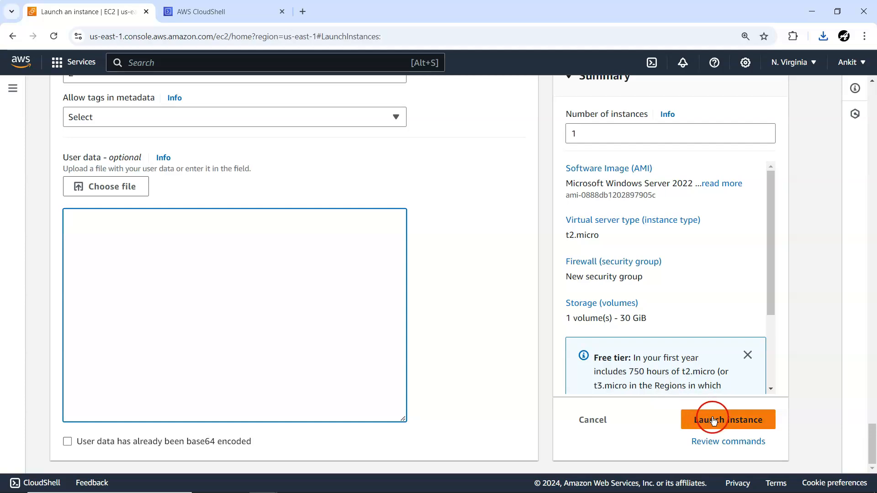
Launch mywin2, put Security Groups in another tab, and bring up mywin2's instance summary
left_click(728, 420)
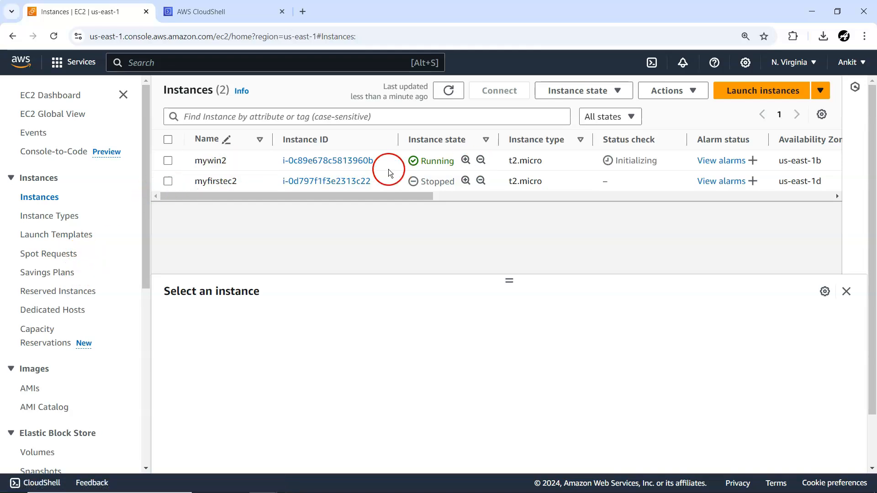
scroll("down", 3)
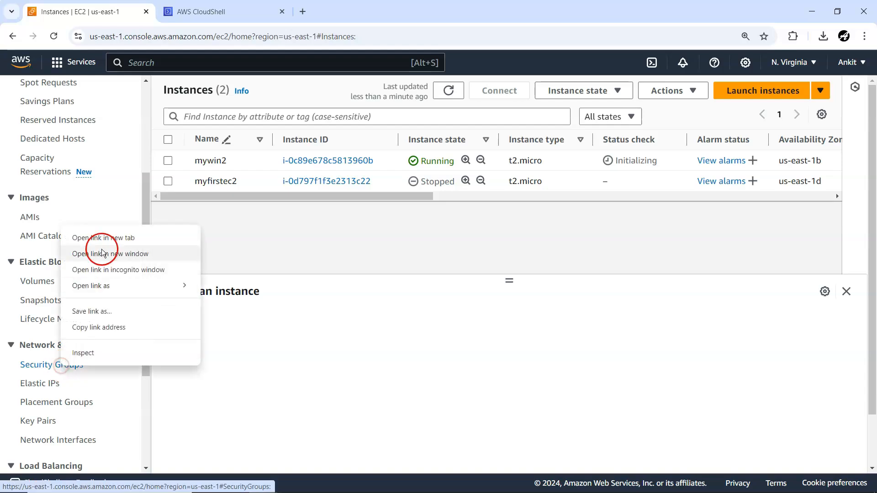
left_click(103, 238)
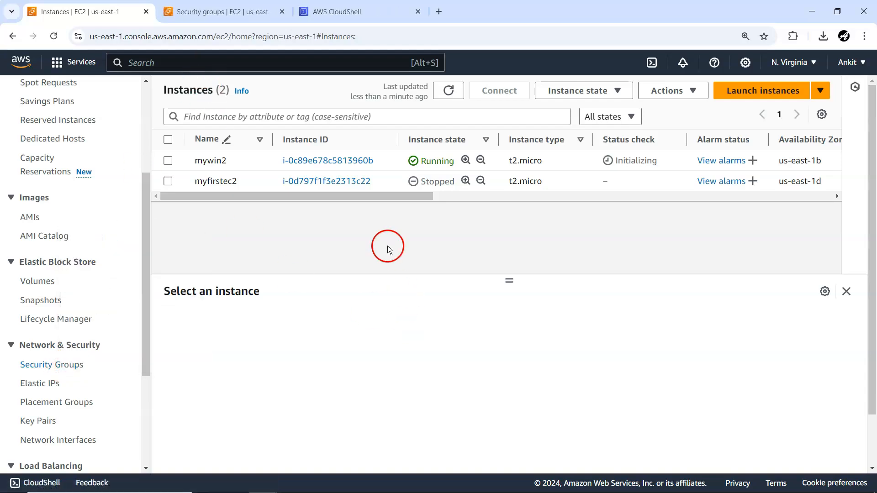
left_click(327, 161)
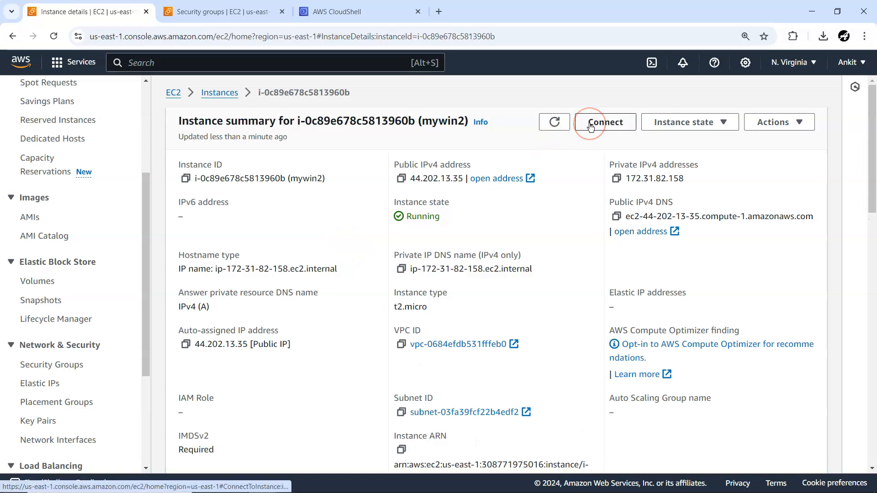
From Connect, choose the RDP client and download the mywin2.rdp remote desktop file
left_click(604, 122)
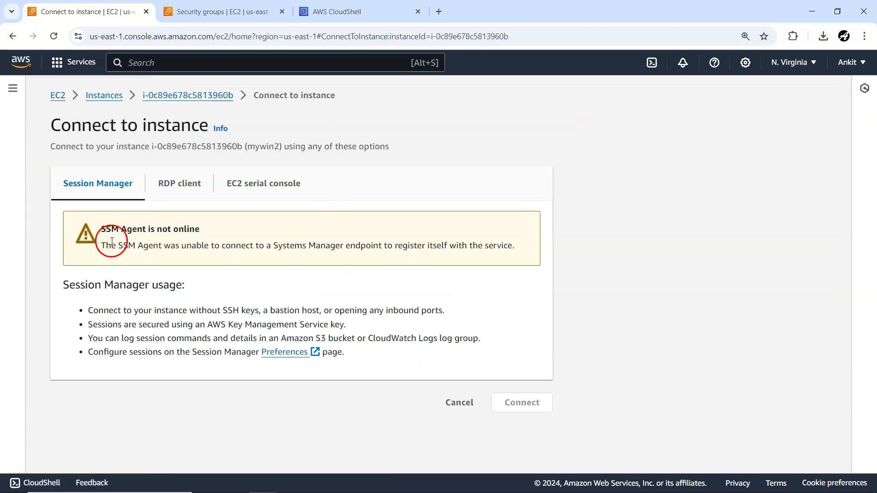
left_click(180, 182)
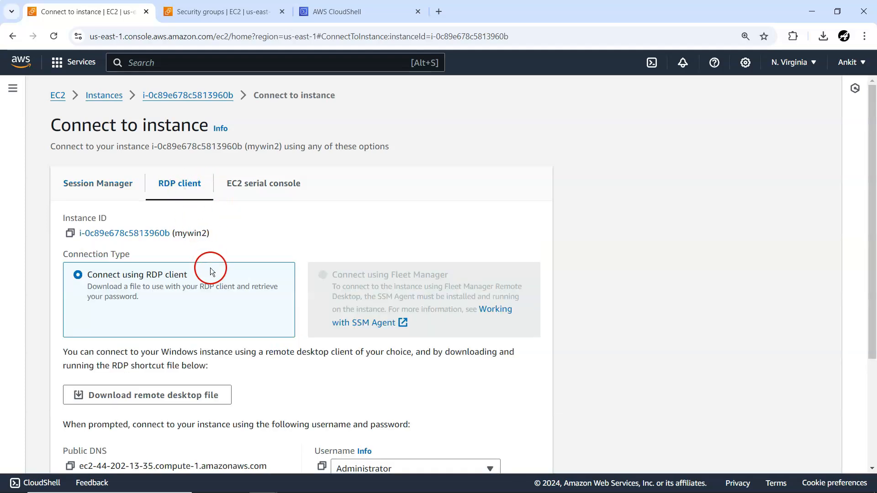
scroll("down", 3)
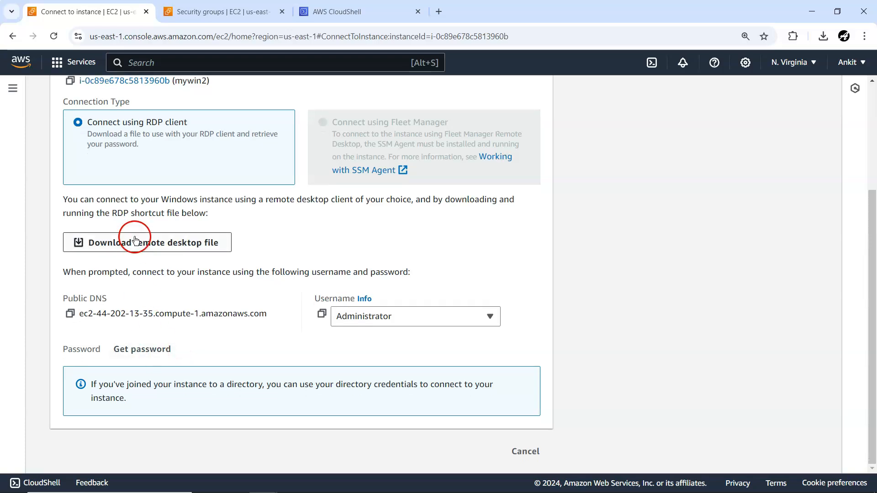
left_click(146, 242)
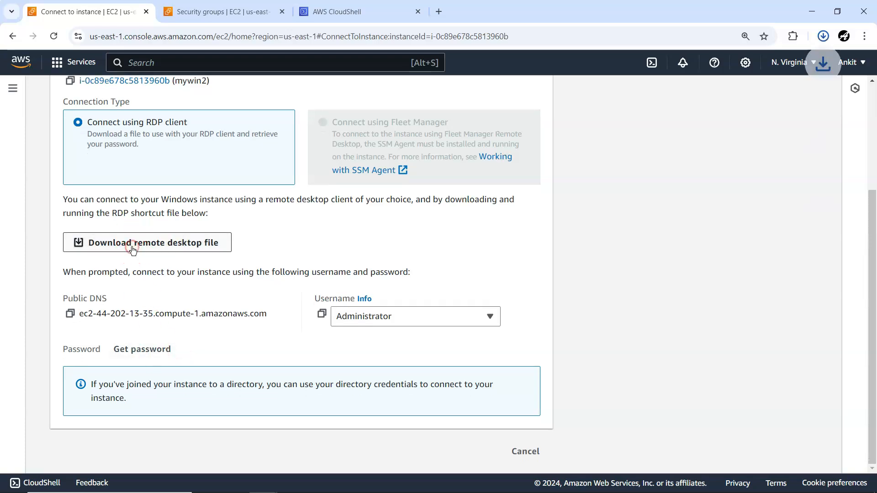
left_click(147, 242)
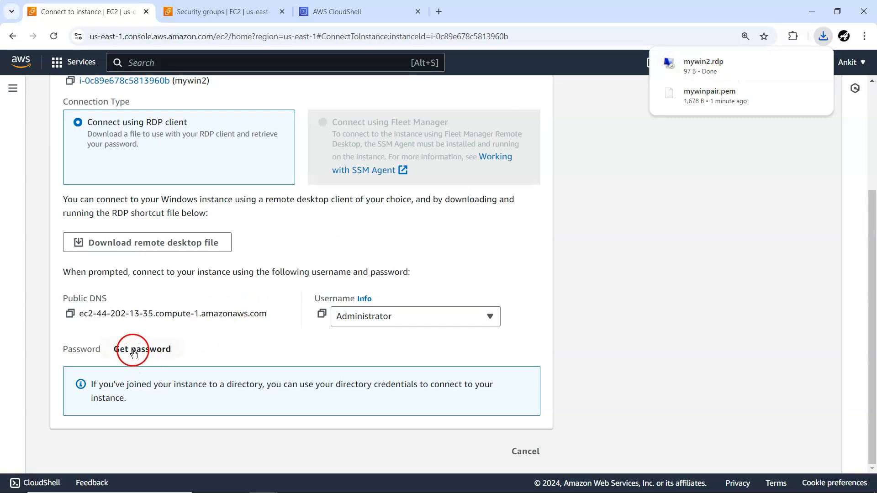
Request the Windows administrator password, which is not yet available
left_click(142, 349)
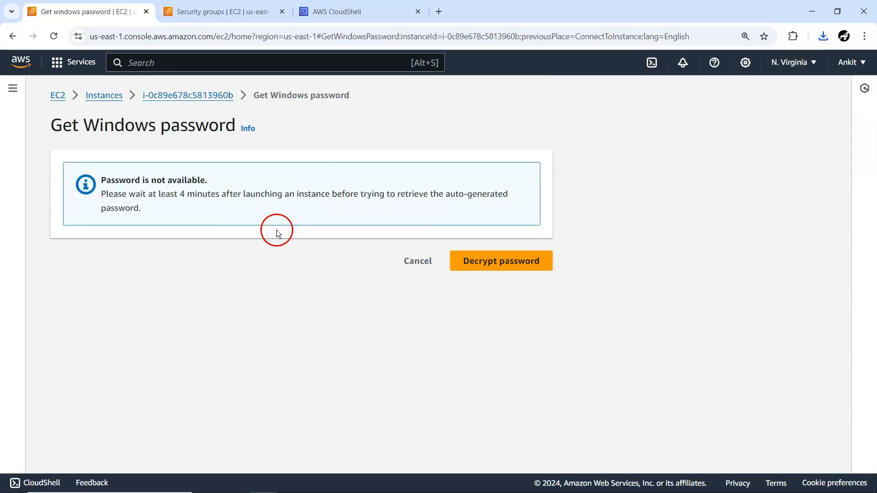
mouse_move(171, 205)
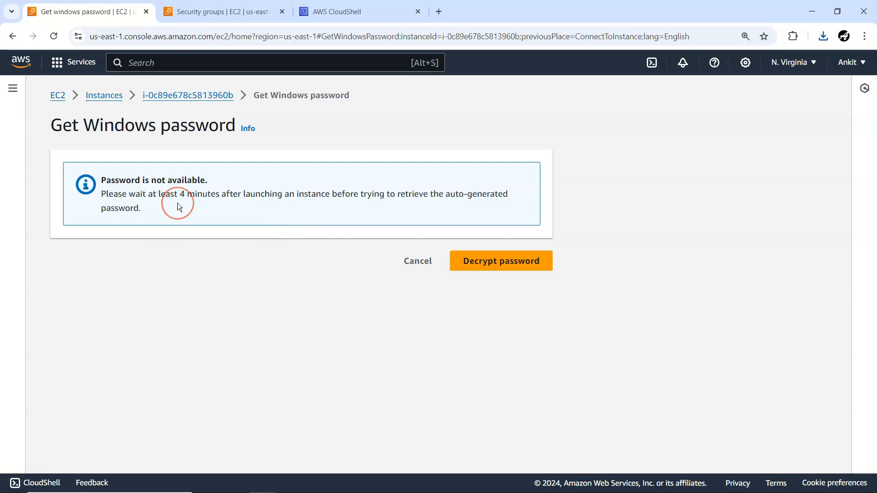
mouse_move(355, 239)
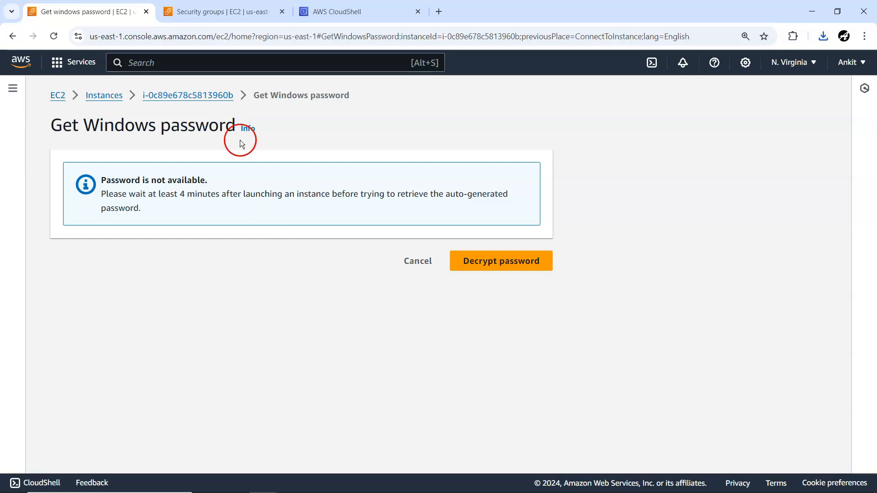
left_click(219, 11)
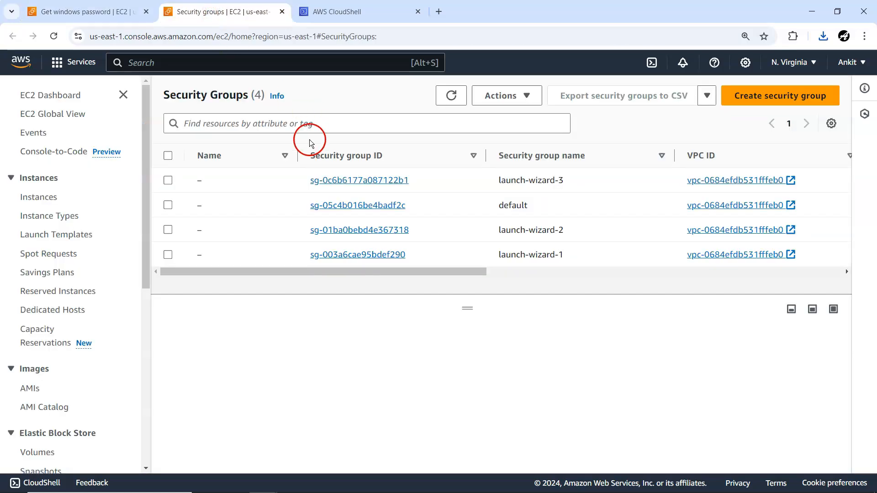
mouse_move(272, 180)
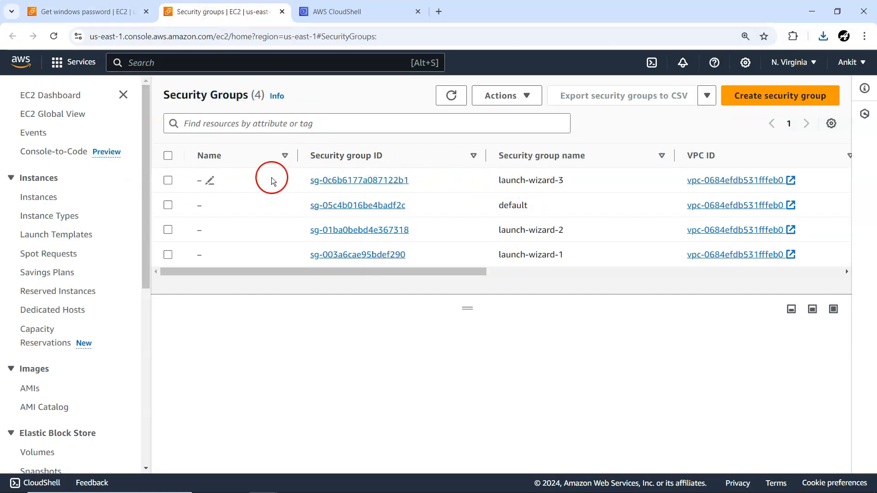
left_click(359, 180)
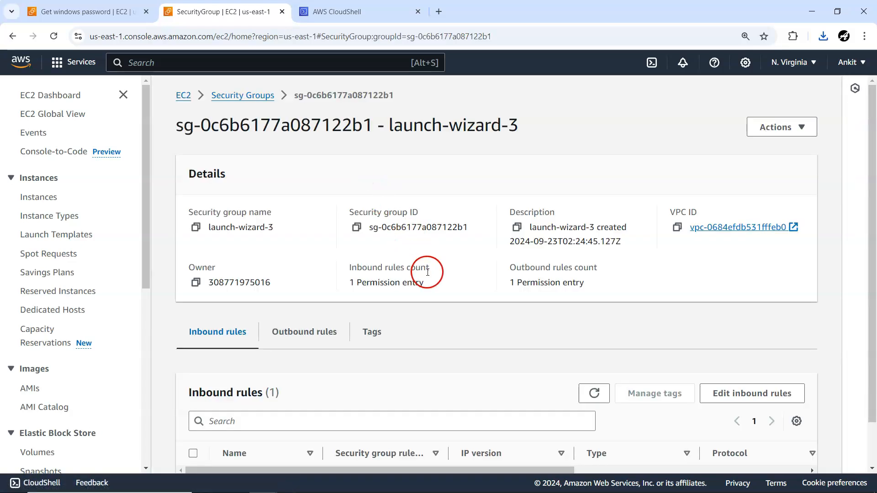
scroll("down", 3)
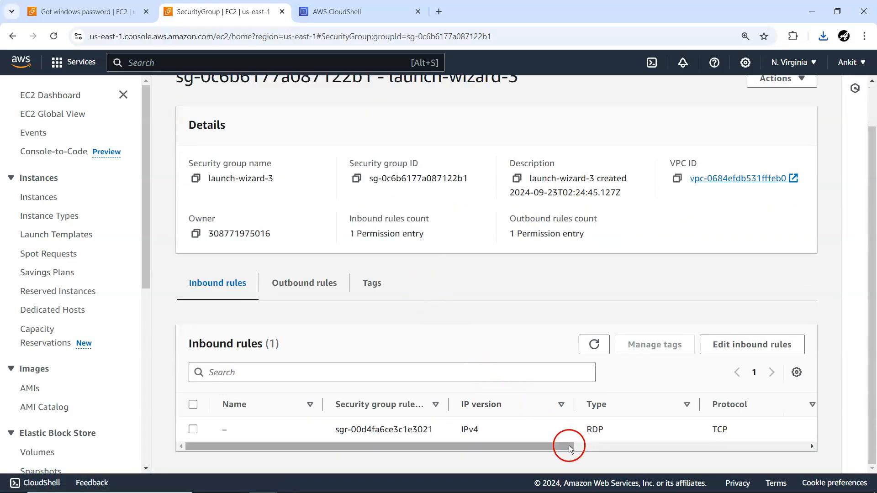
left_click_drag(569, 447, 590, 449)
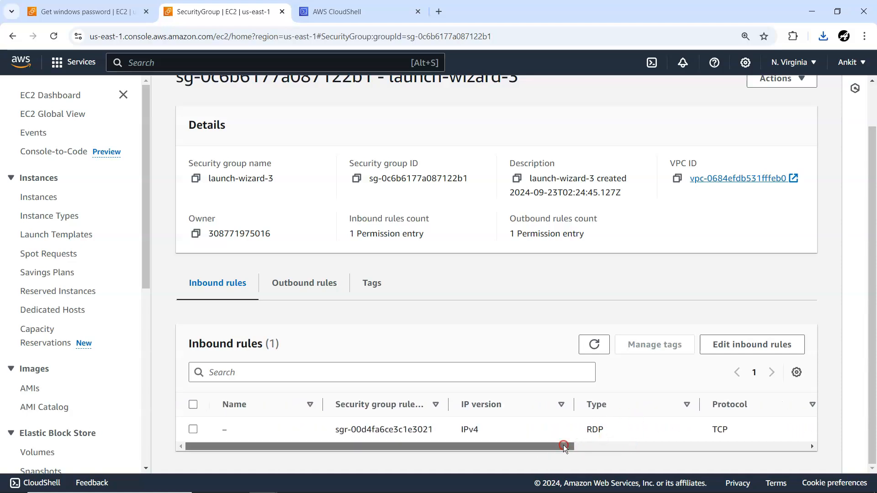
left_click_drag(564, 447, 709, 447)
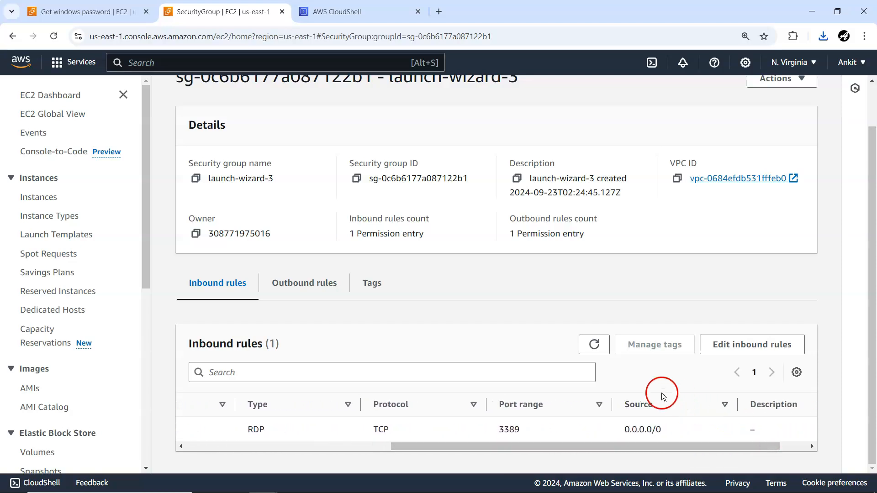
left_click(303, 282)
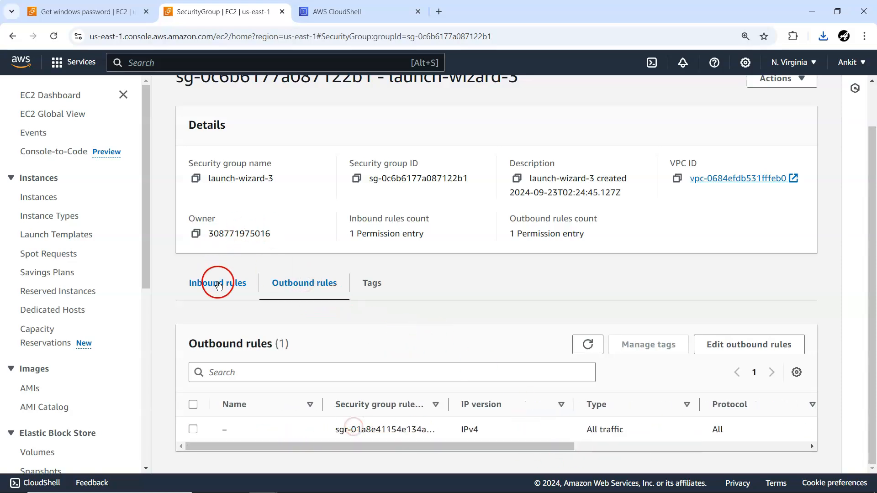
left_click(218, 282)
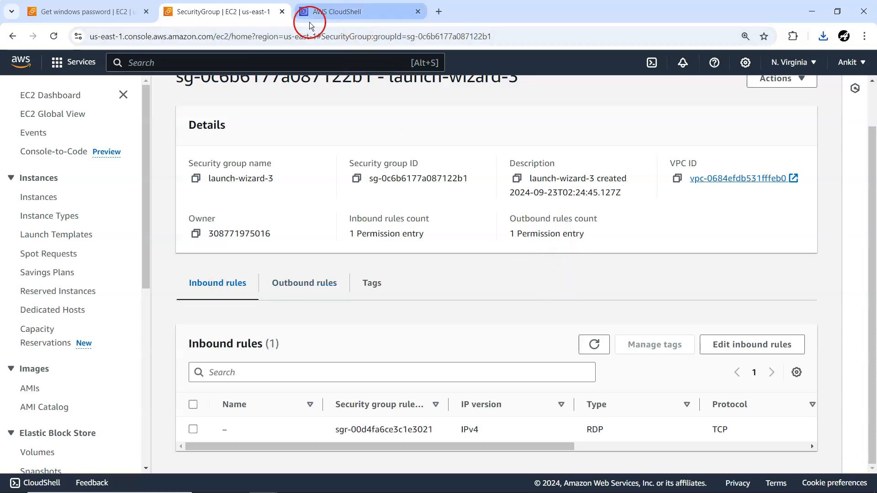
left_click(84, 11)
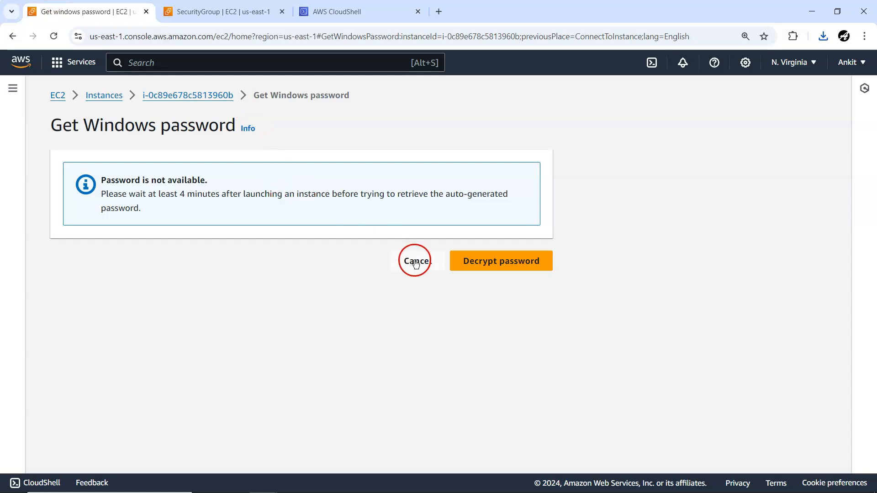
Retry Get password and upload mywinpair.pem from Downloads as the private key
left_click(416, 261)
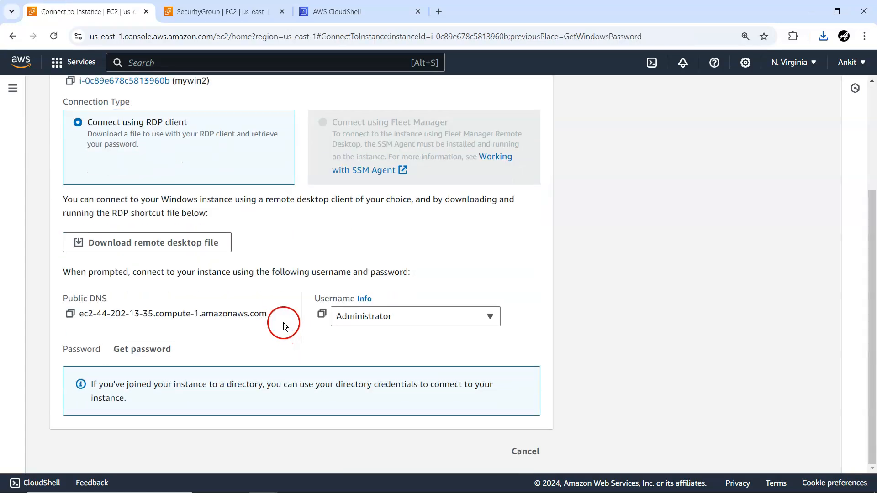
left_click(142, 349)
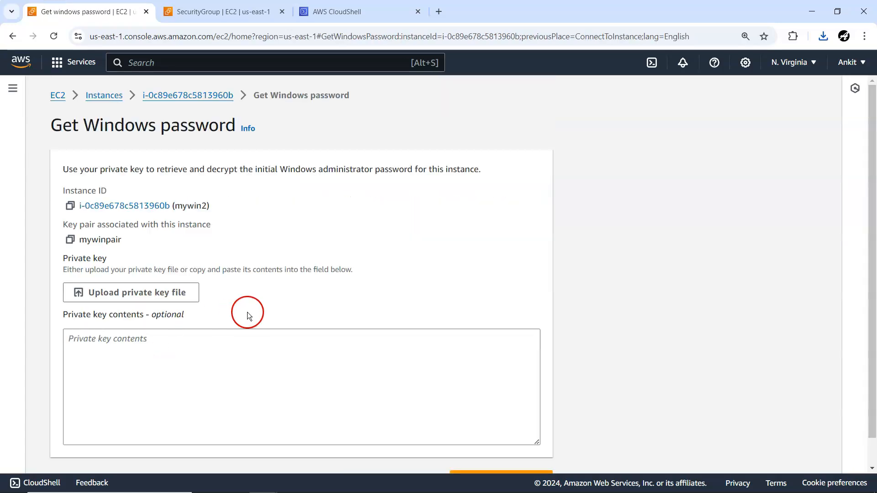
mouse_move(257, 255)
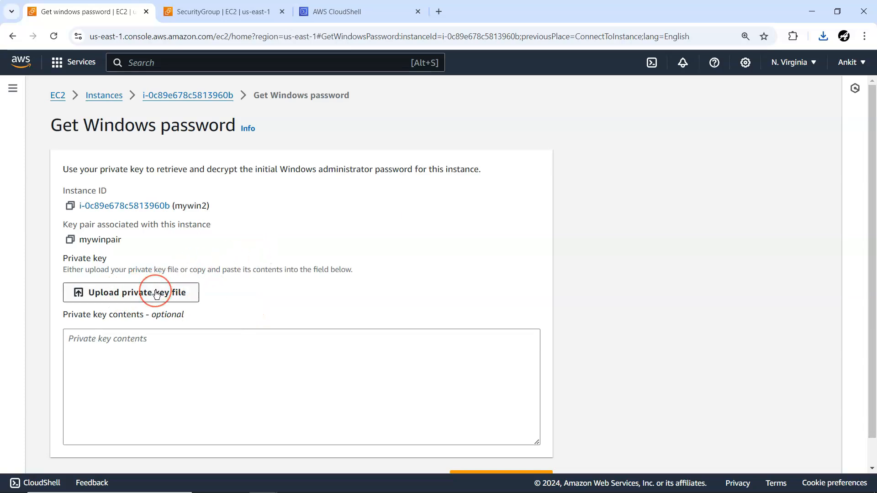
mouse_move(109, 295)
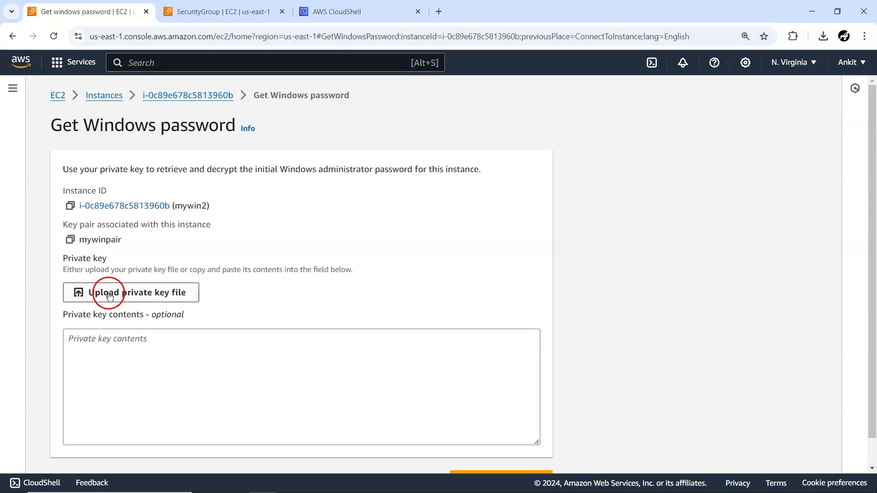
left_click(131, 292)
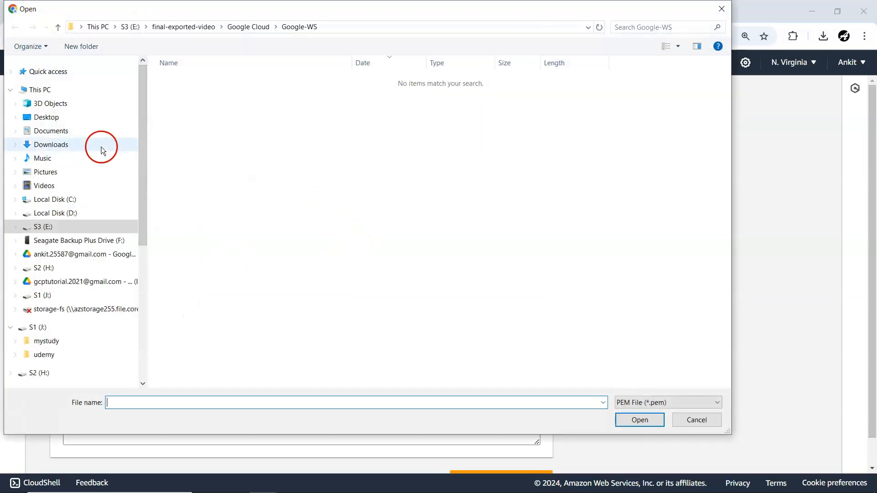
left_click(51, 144)
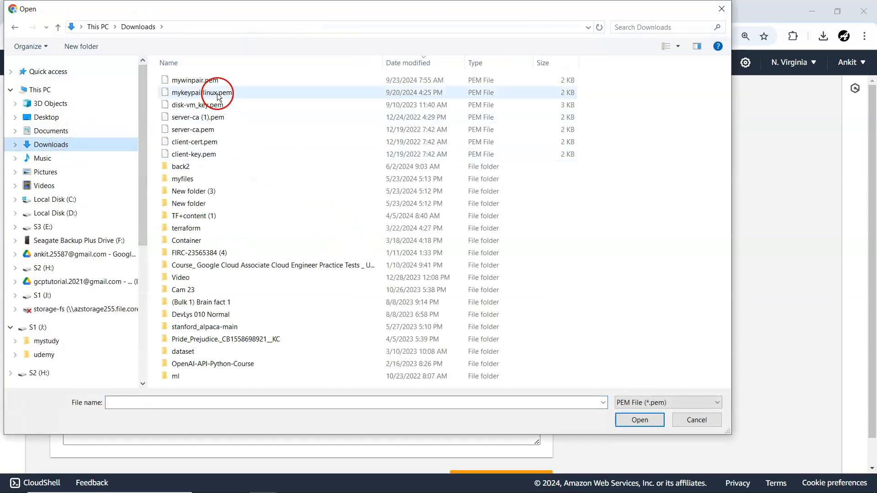
left_click(195, 80)
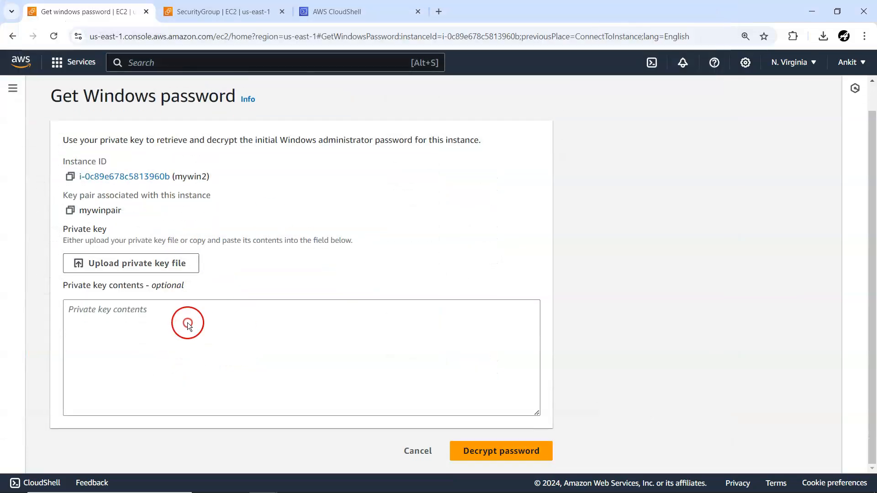
Decrypt mywin2's Windows Administrator password with the uploaded key
left_click(132, 263)
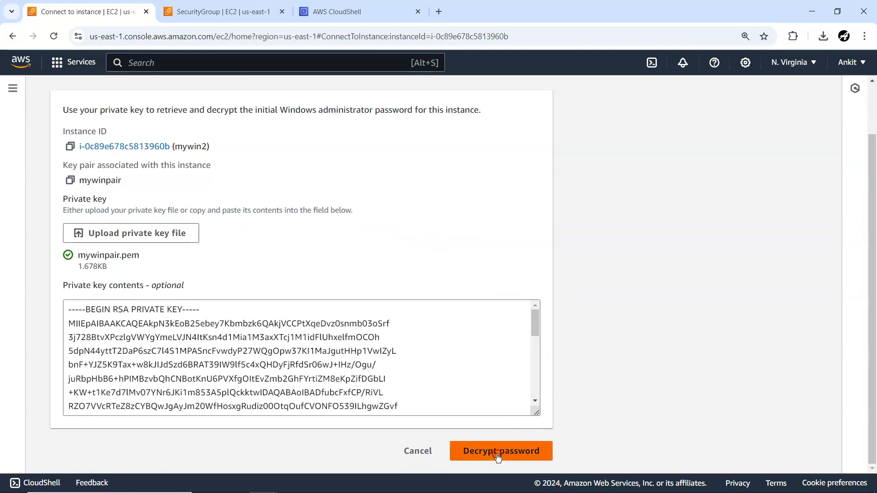
left_click(500, 450)
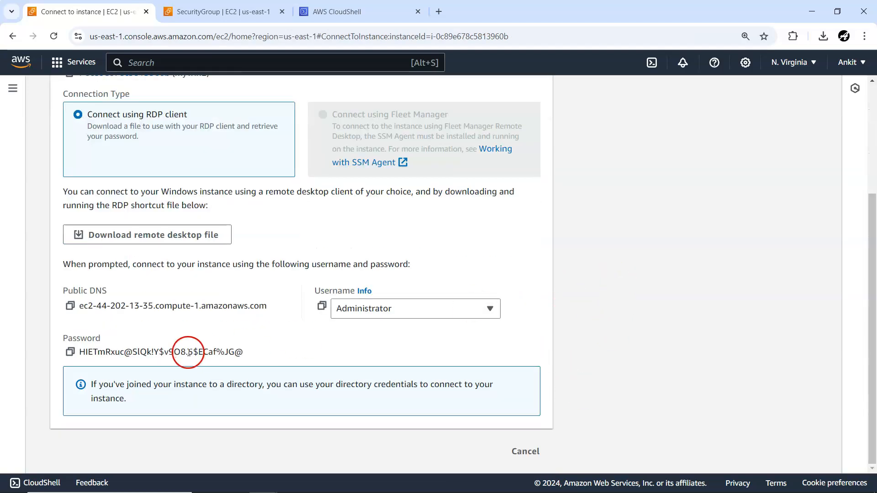
Copy the decrypted password and reveal mywin2.rdp in the Downloads folder via Chrome's downloads
left_click(70, 352)
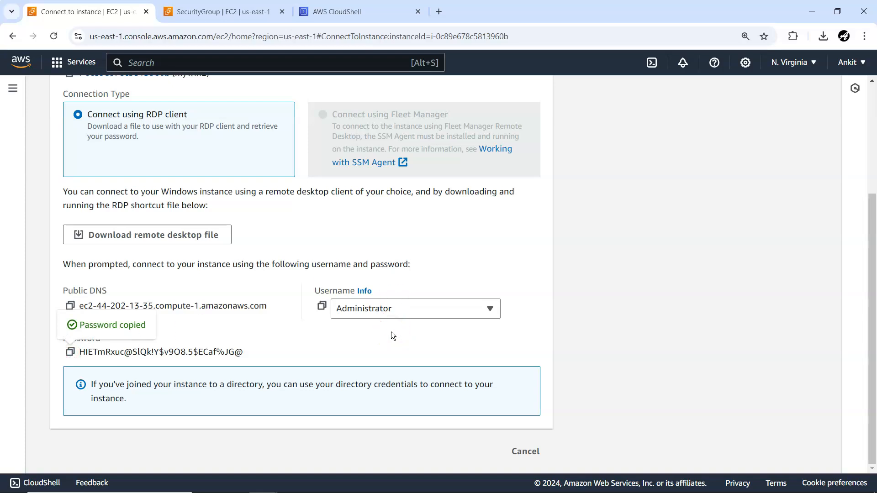
type("no")
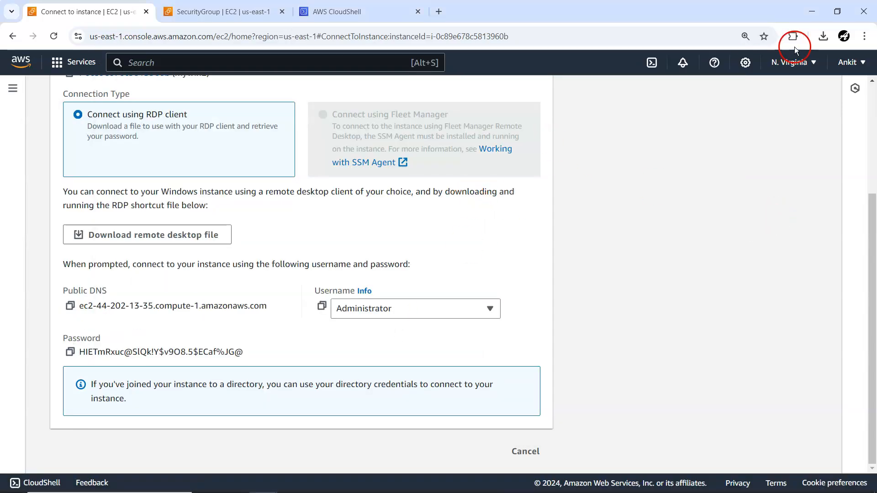
left_click(824, 36)
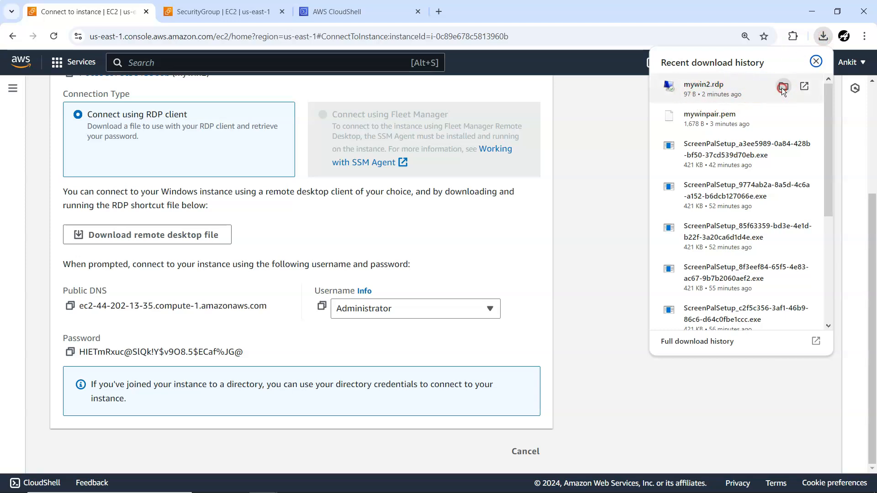
left_click(783, 87)
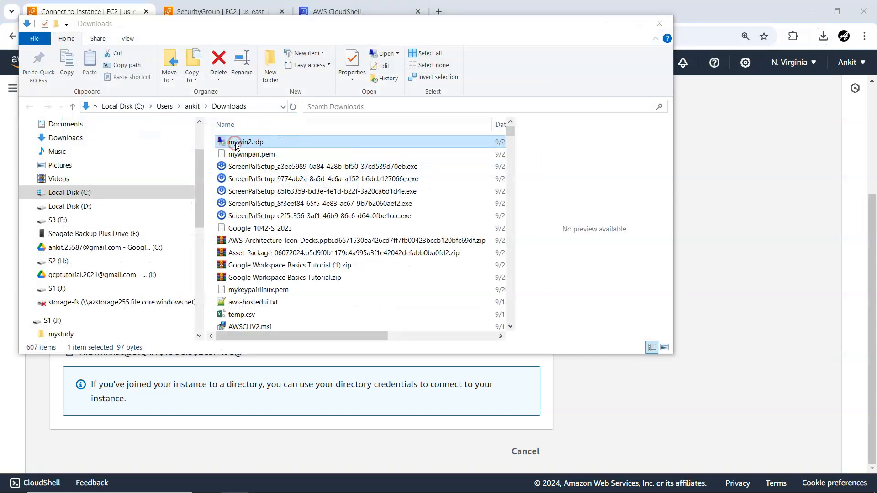
Connect via mywin2.rdp as Administrator with the copied password, accepting publisher and certificate warnings
double_click(246, 142)
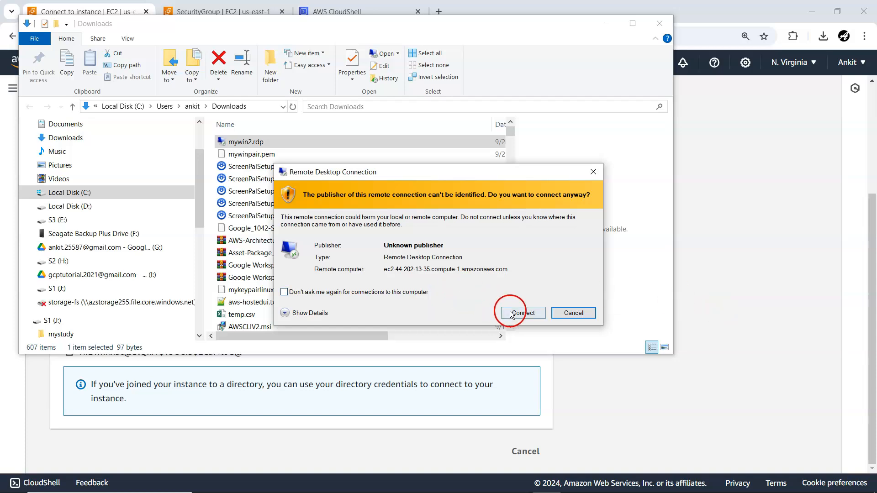
left_click(523, 312)
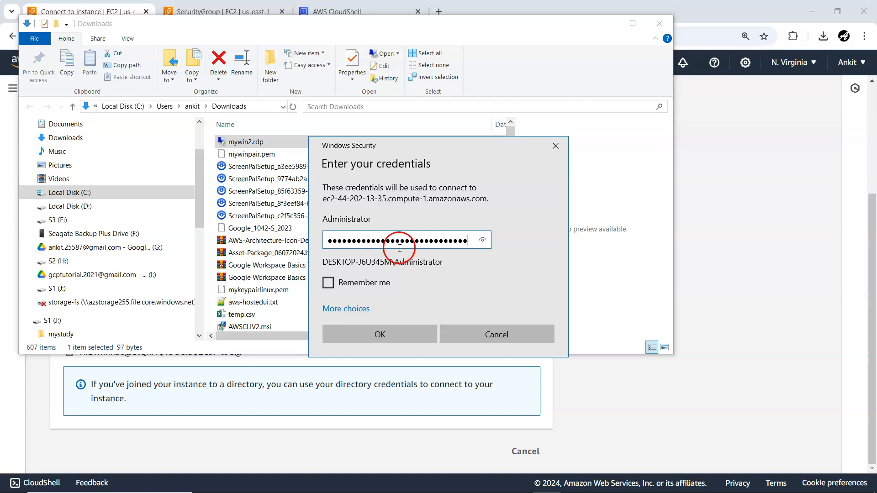
left_click(380, 334)
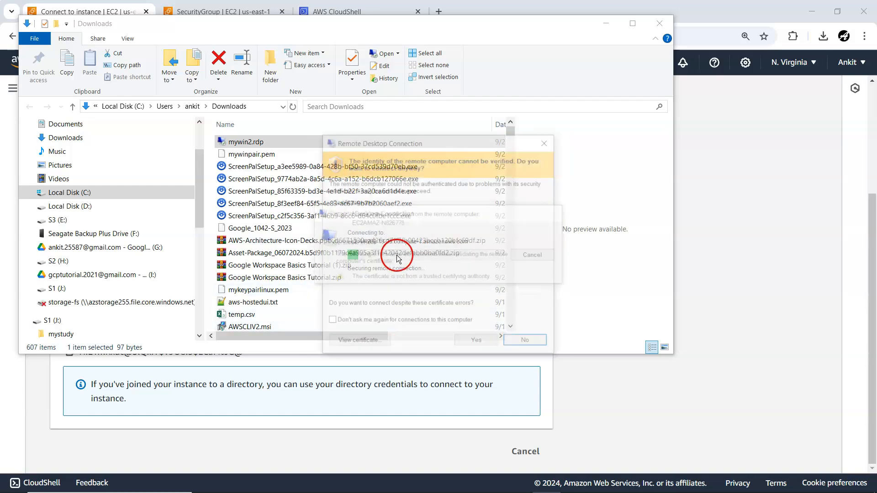
left_click(476, 340)
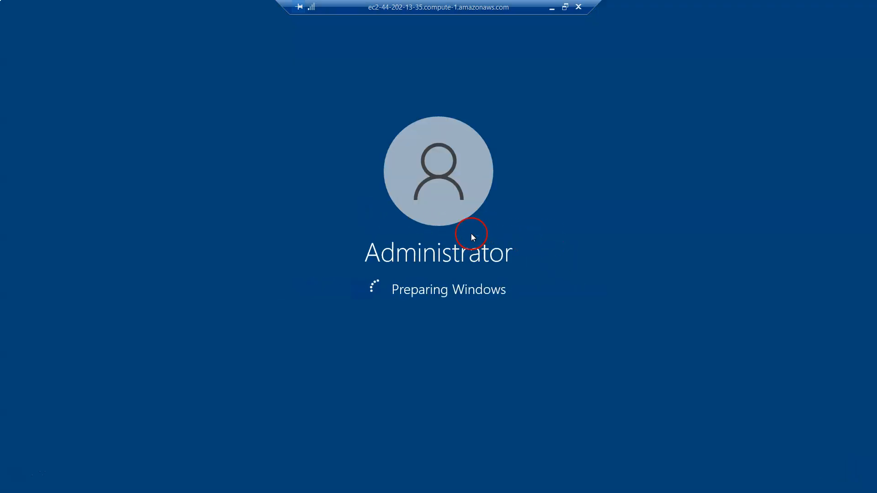
mouse_move(438, 235)
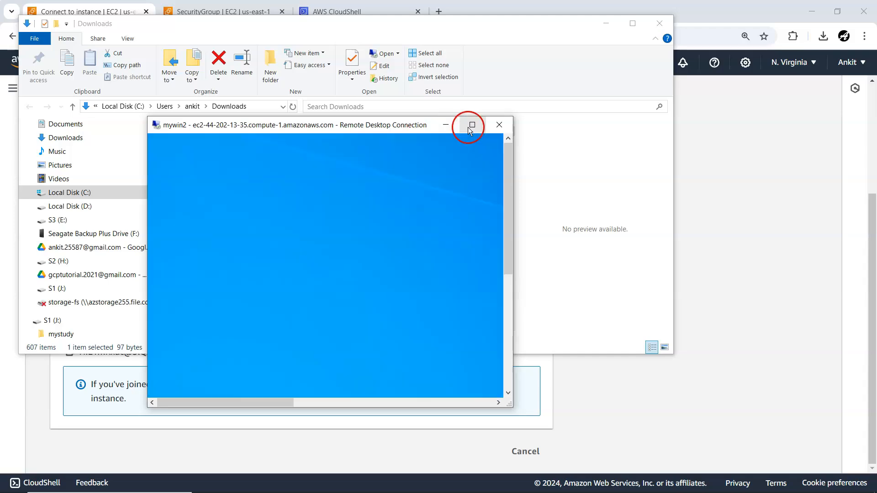
Maximize the remote session and browse This PC, showing the 29.9 GB Local Disk
left_click(472, 125)
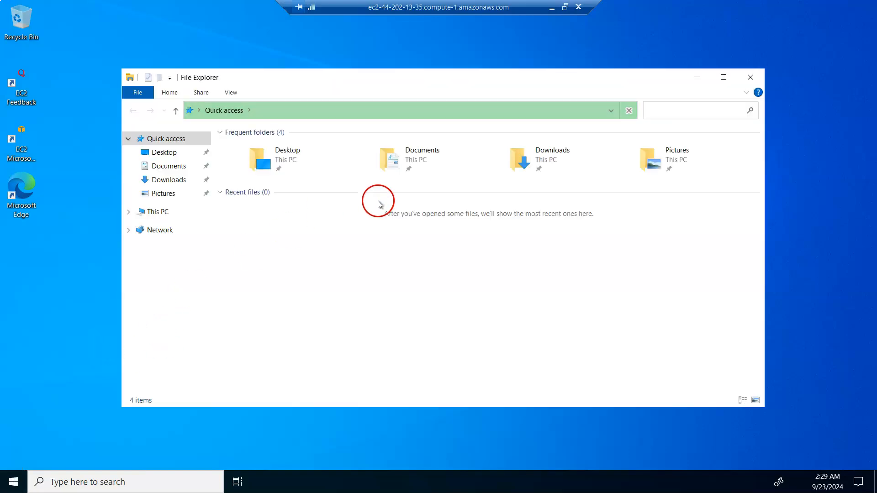
left_click(12, 482)
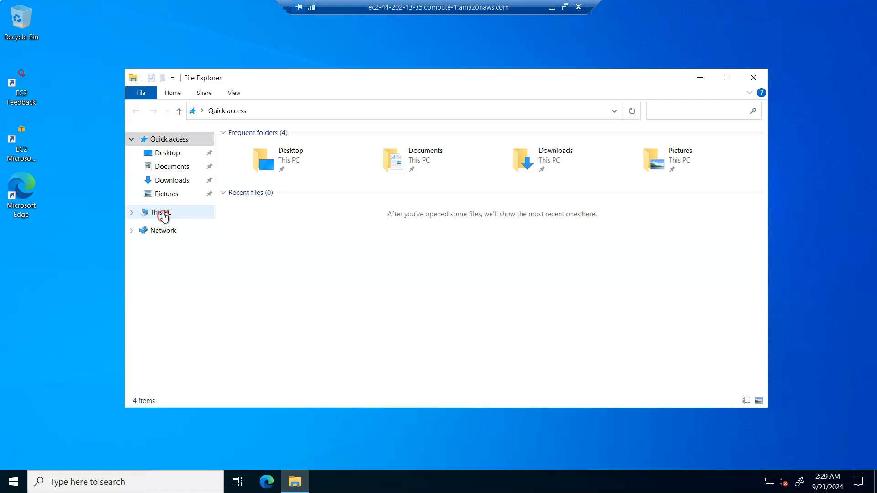
left_click(161, 212)
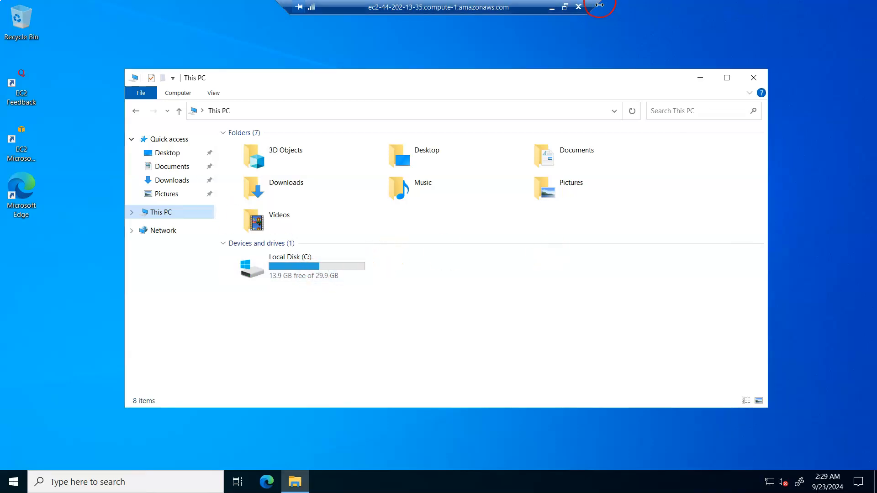
Disconnect the Remote Desktop session from the connection bar and confirm
left_click(578, 7)
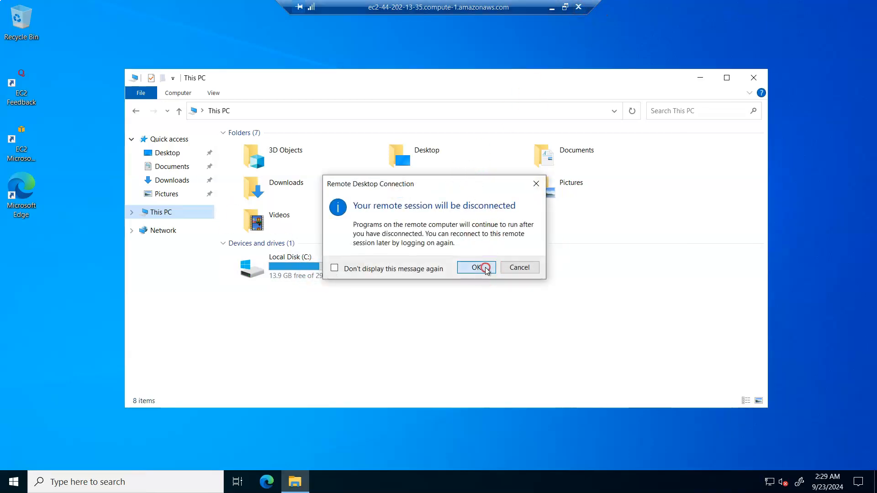
left_click(475, 267)
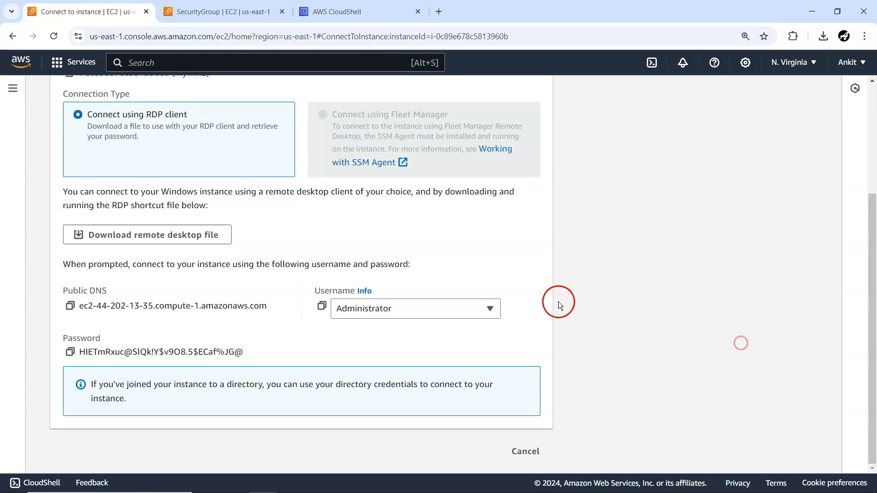
Show the Volumes list with the 30 GiB and 8 GiB gp2 volumes
scroll("up", 3)
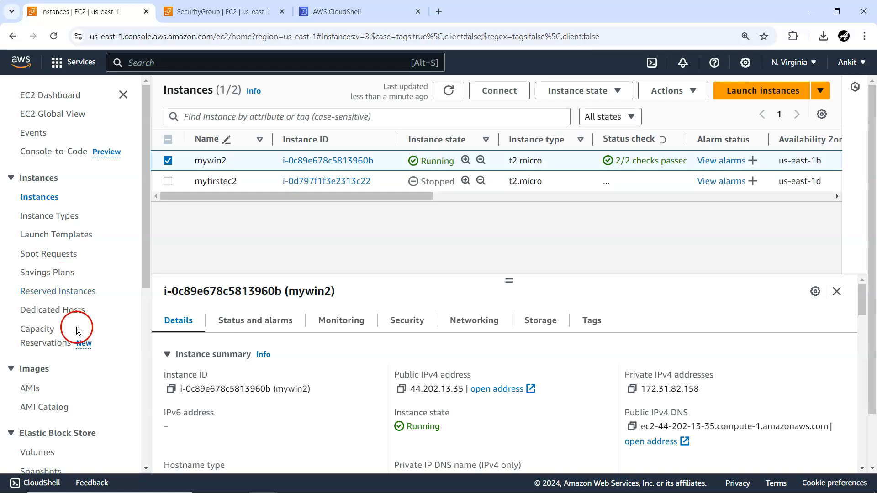
scroll("down", 3)
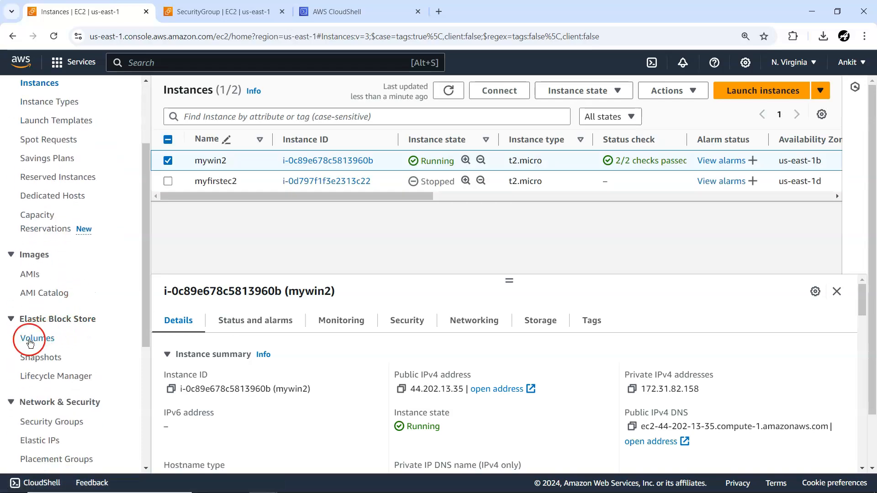
left_click(38, 338)
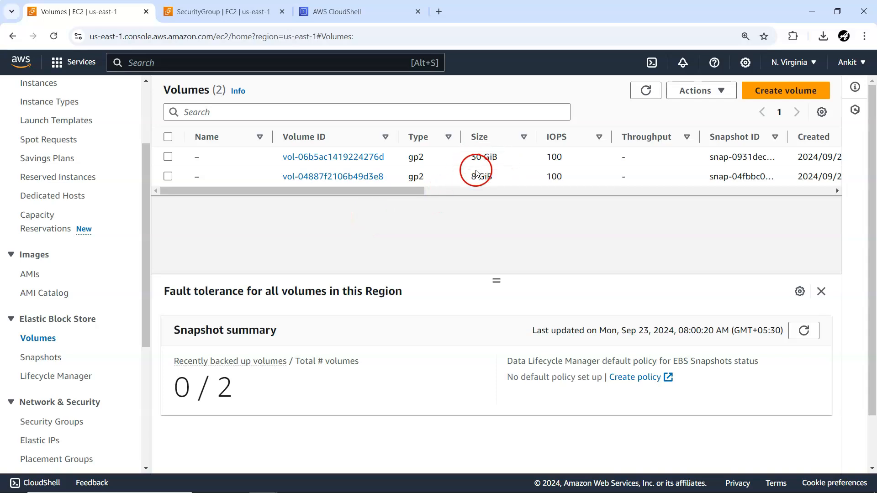
left_click_drag(425, 190, 523, 192)
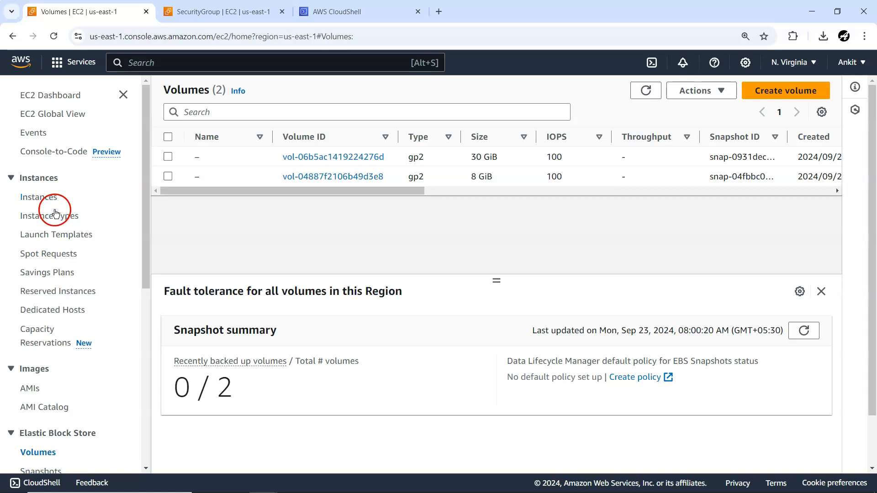
Terminate the mywin2 instance from Instance state and confirm, then return to Volumes
left_click(39, 197)
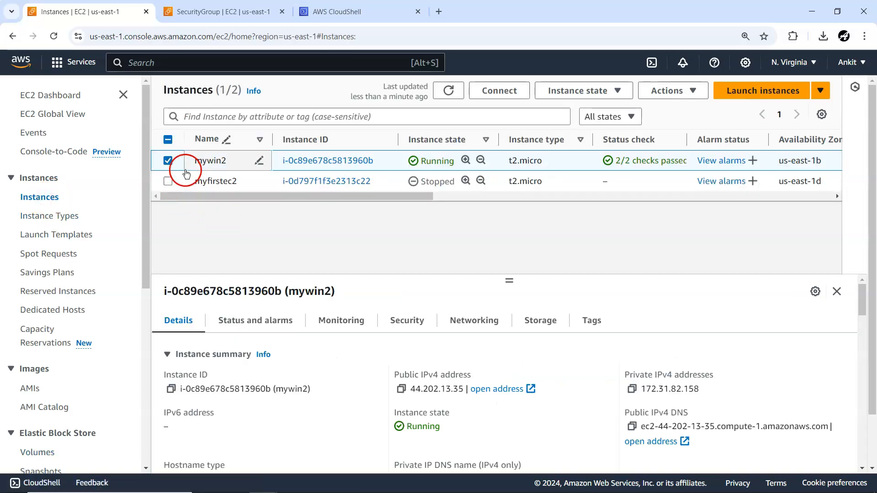
left_click(582, 91)
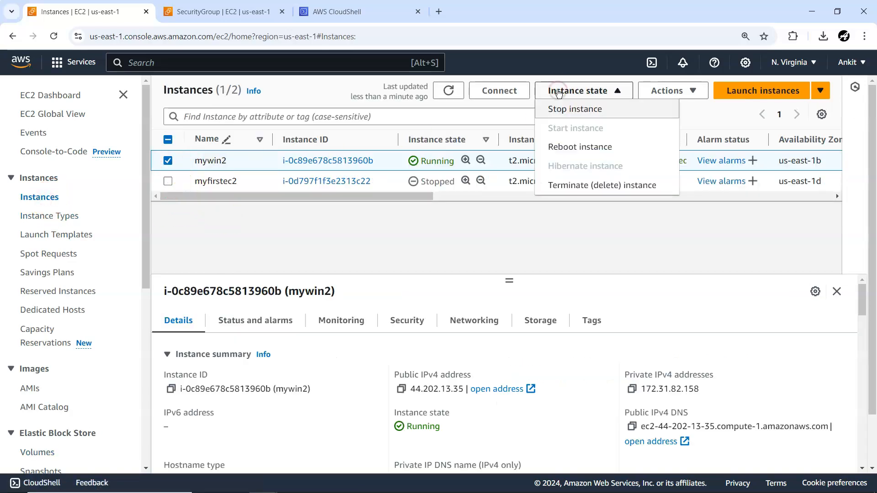
left_click(602, 185)
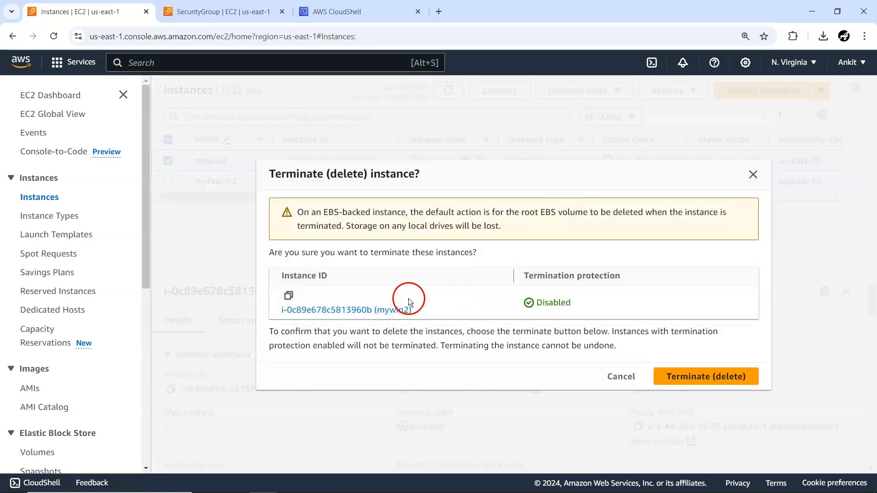
left_click(705, 376)
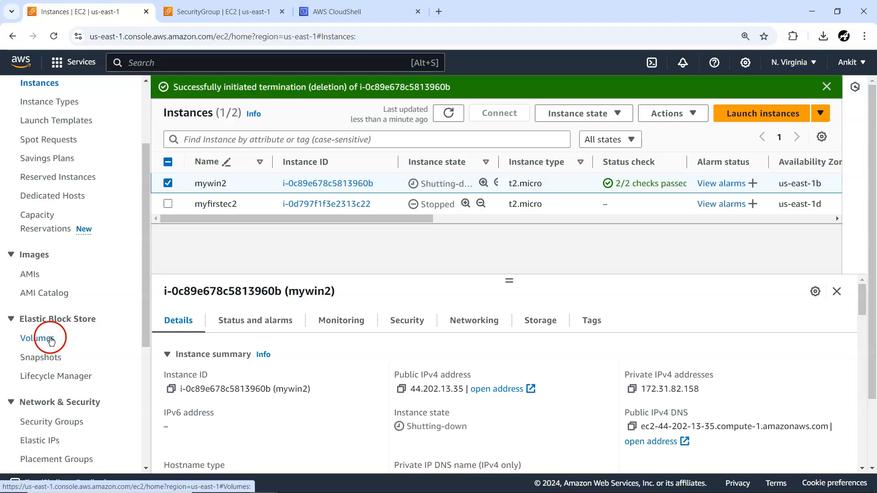
left_click(39, 338)
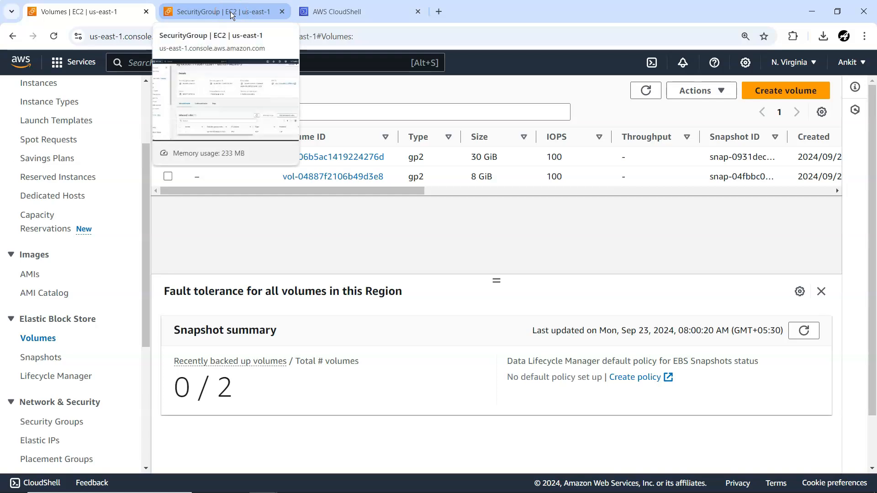
left_click(221, 11)
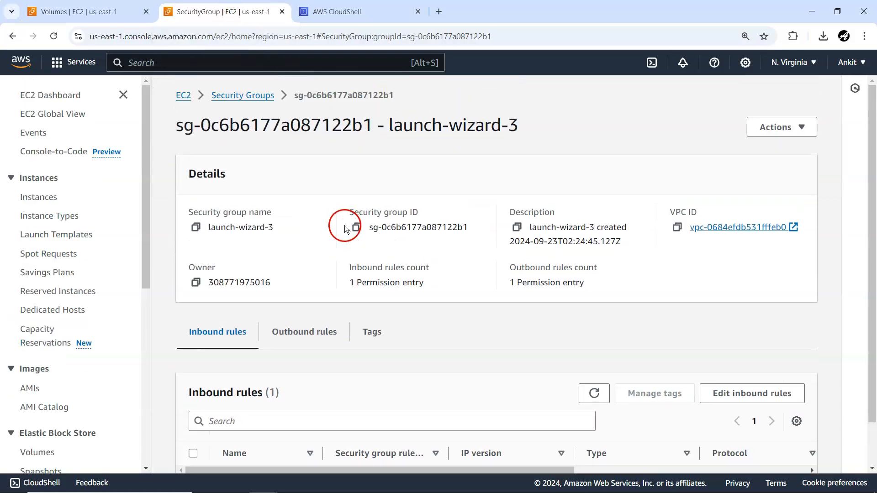
left_click(242, 95)
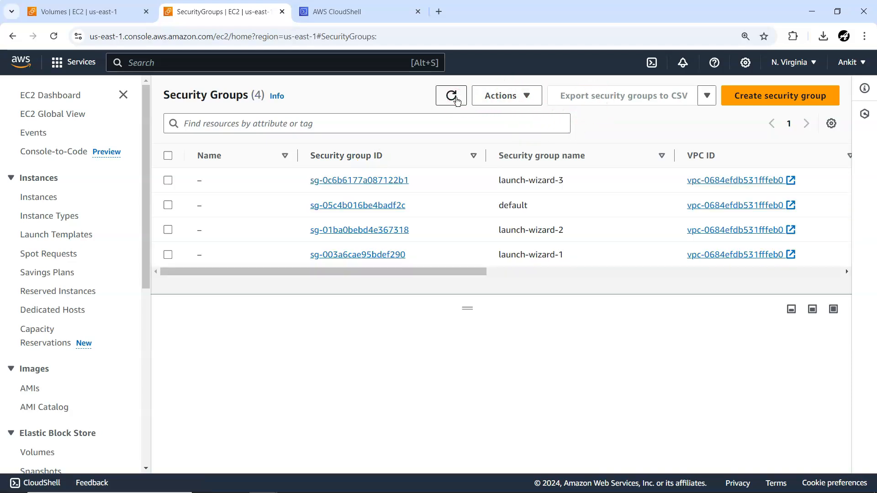
left_click(450, 95)
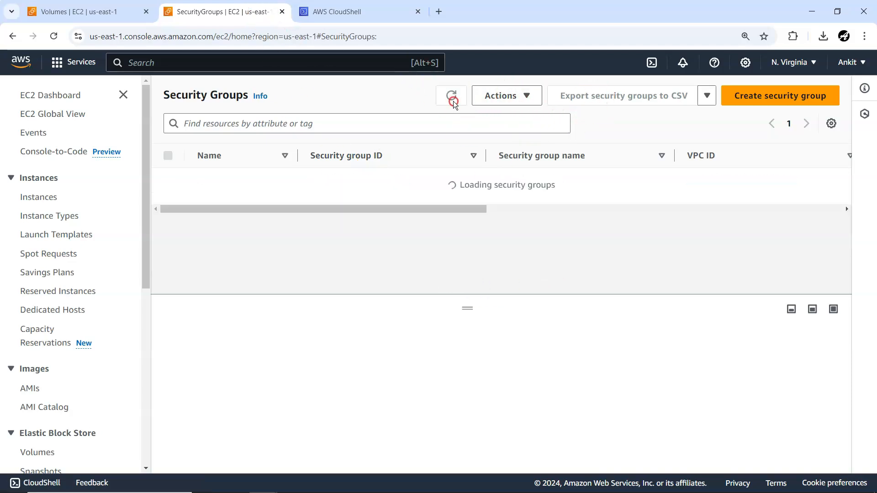
left_click(168, 180)
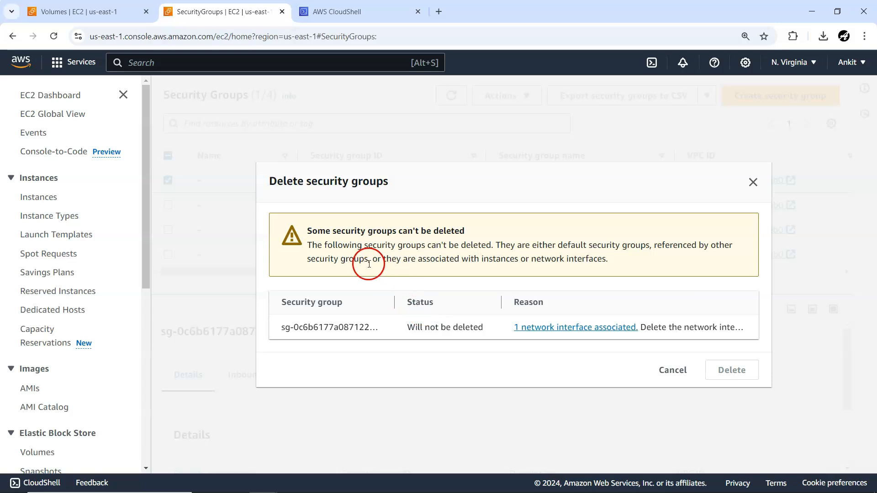
mouse_move(645, 355)
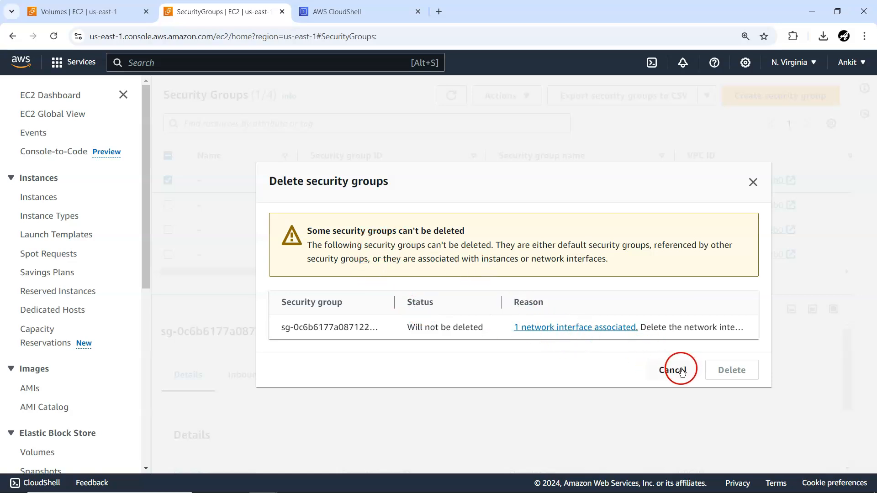
left_click(669, 371)
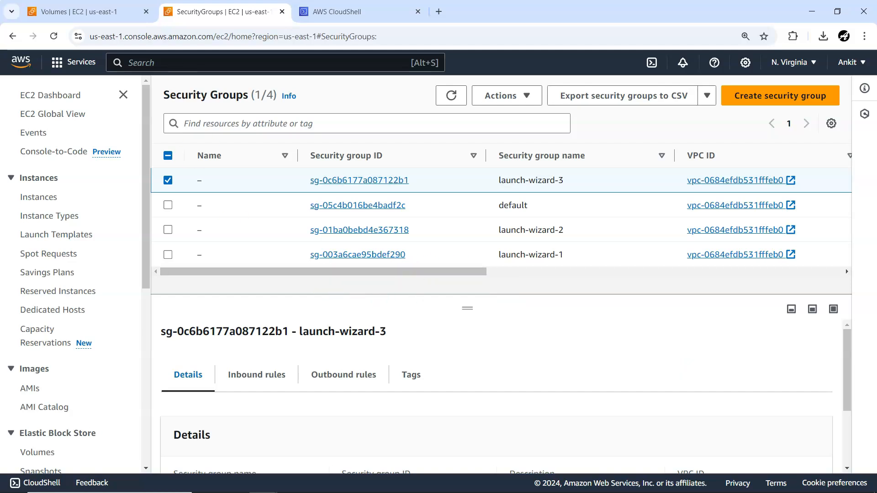
left_click(84, 11)
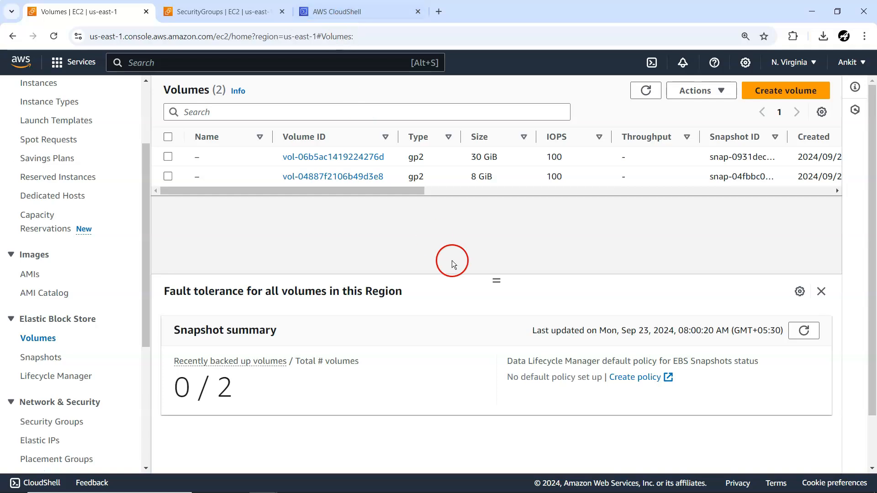
mouse_move(440, 252)
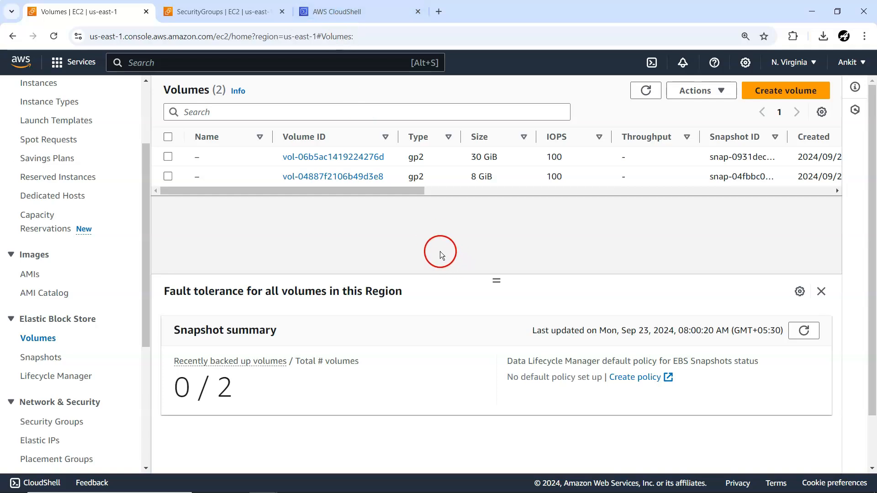